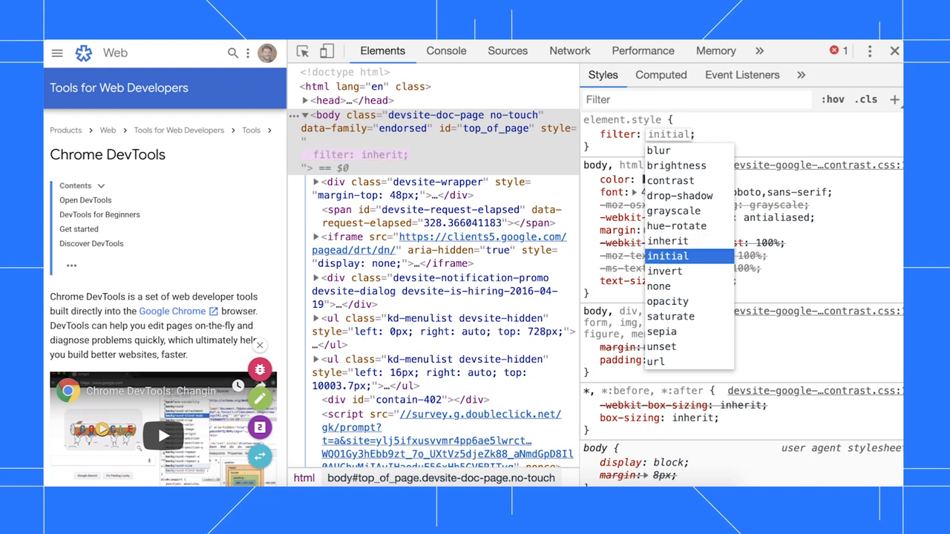
- Set the body's inline filter to blur(5px) using the autocomplete
left_click(665, 271)
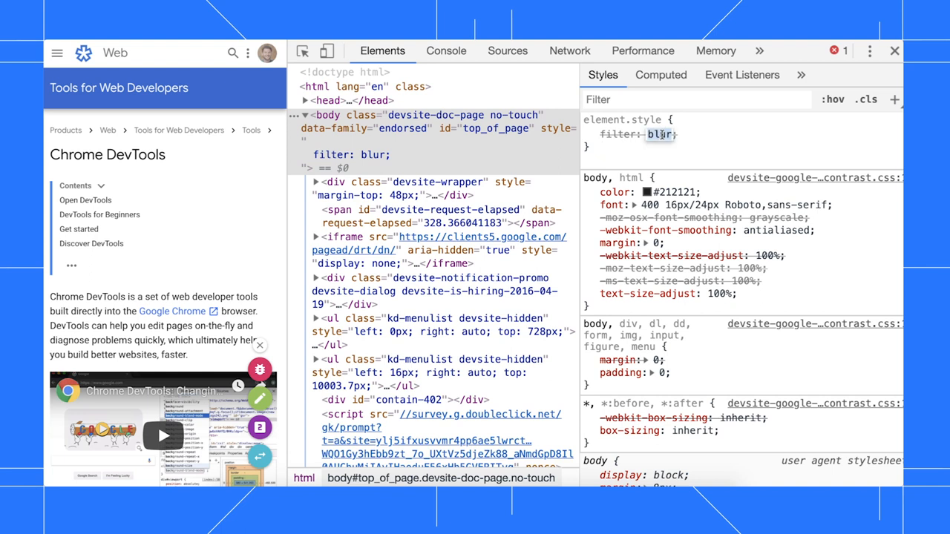
type("(5px)")
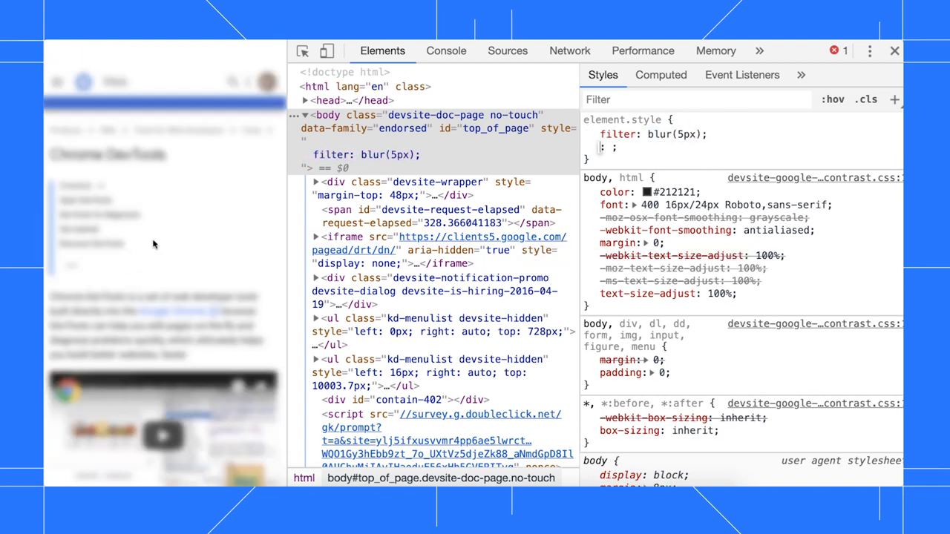
mouse_move(202, 298)
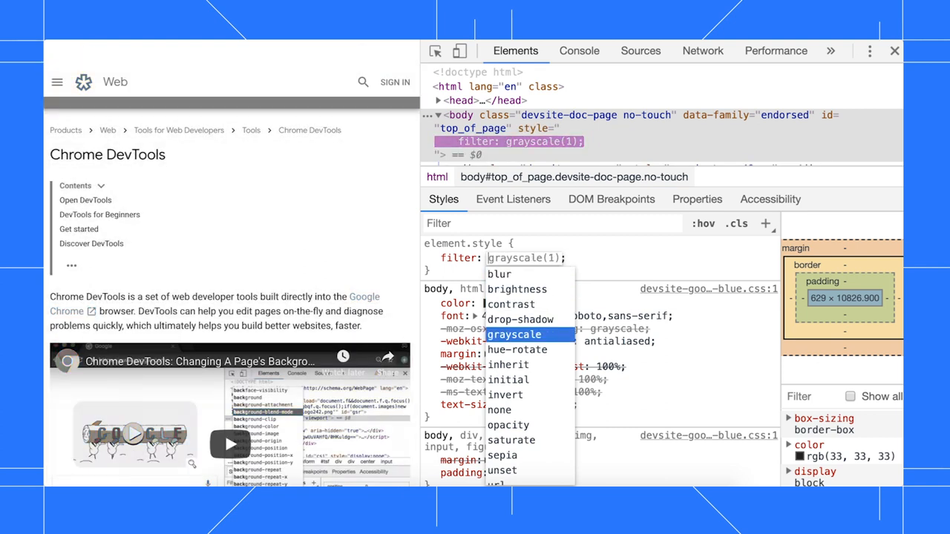
- Switch the body's inline filter value to grayscale from the autocomplete
left_click(501, 470)
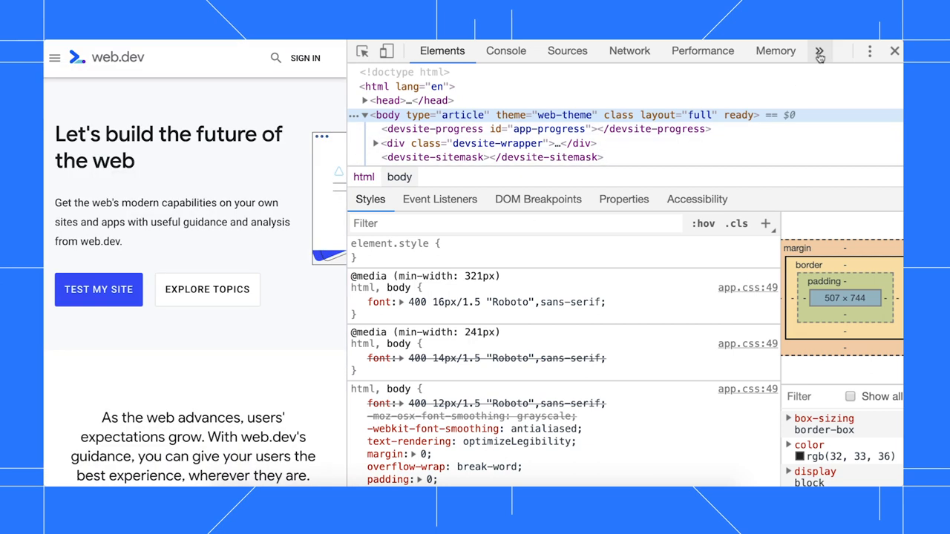
- Open Application > Clear storage for web.dev and scroll to the 1.2 MB usage
left_click(819, 51)
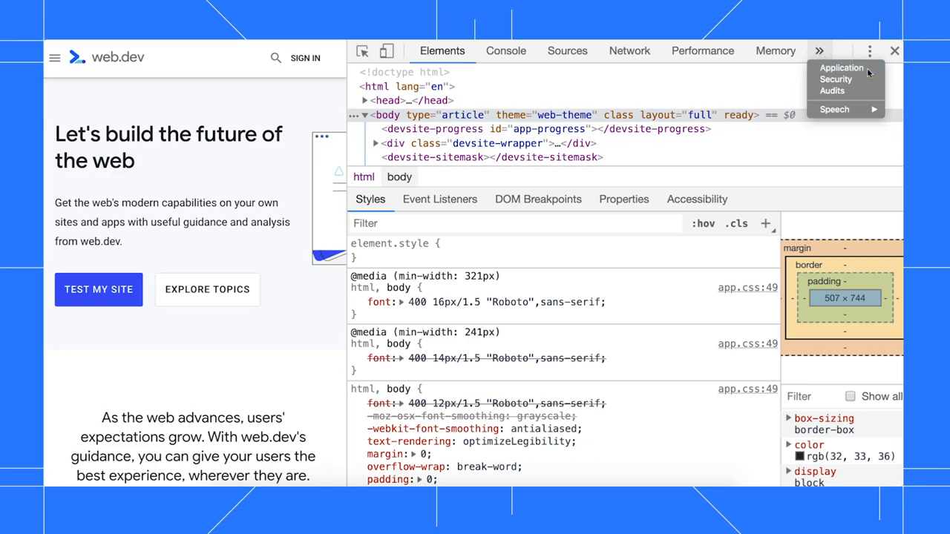
left_click(841, 67)
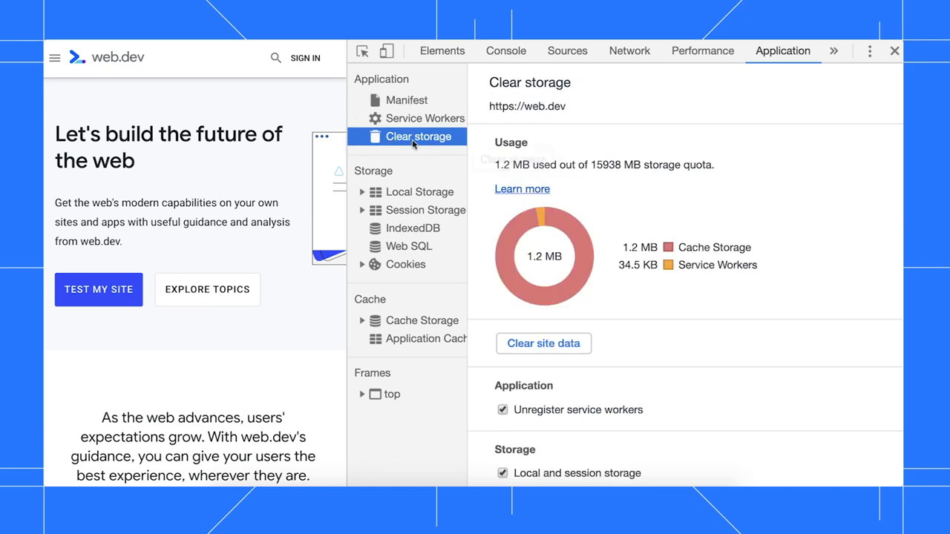
scroll("down", 3)
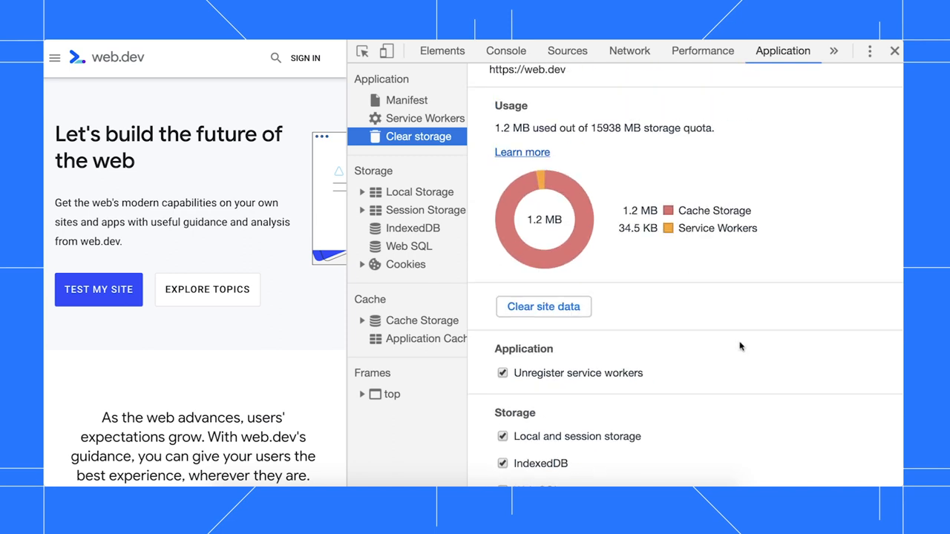
mouse_move(873, 72)
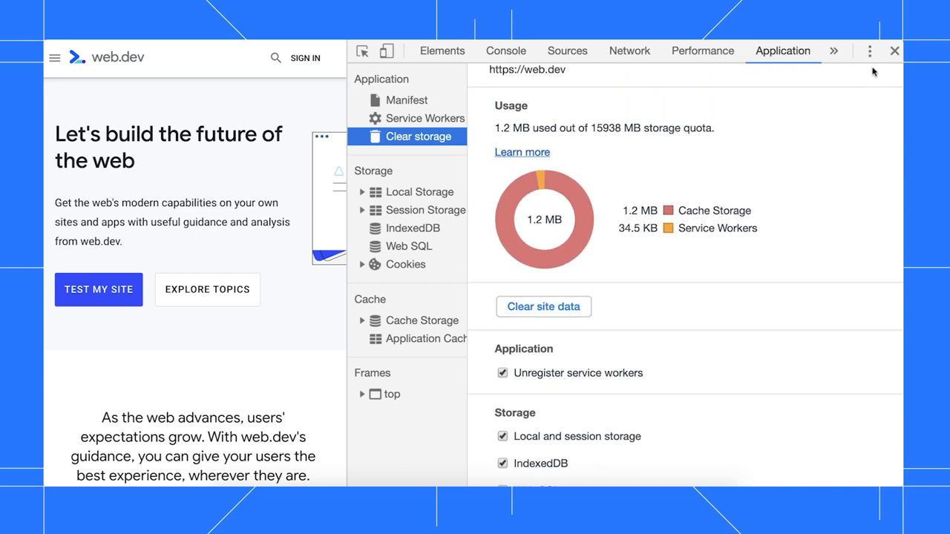
- Clear web.dev site data via Run command, unchecking Local and session storage and Web SQL
left_click(870, 51)
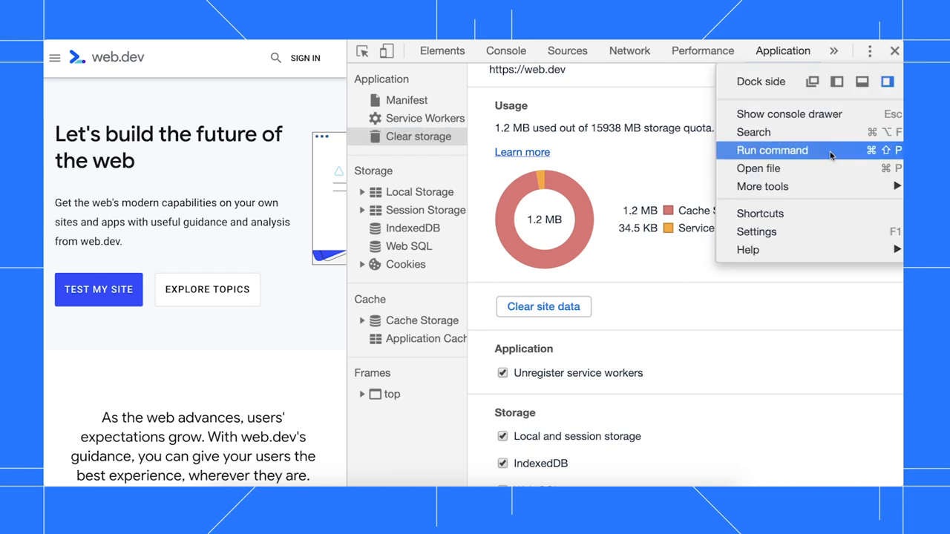
left_click(772, 150)
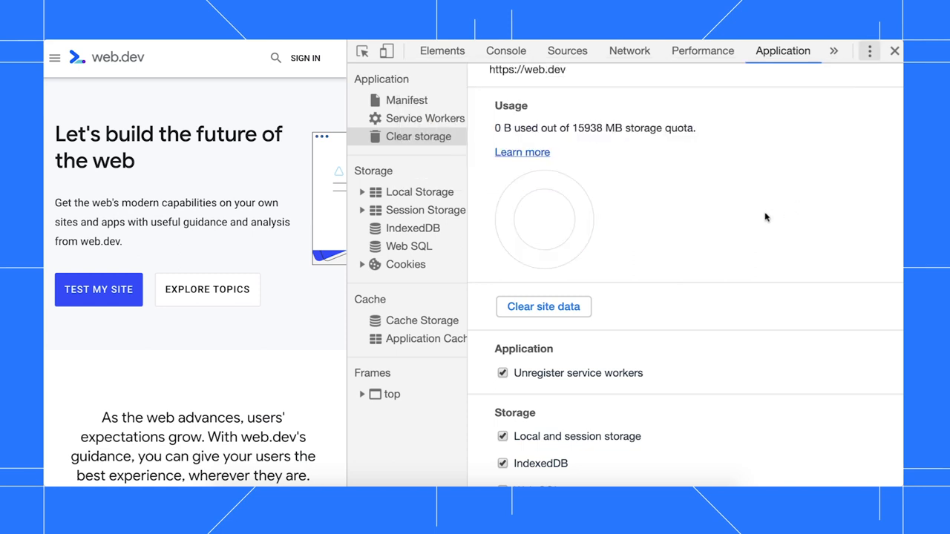
scroll("down", 3)
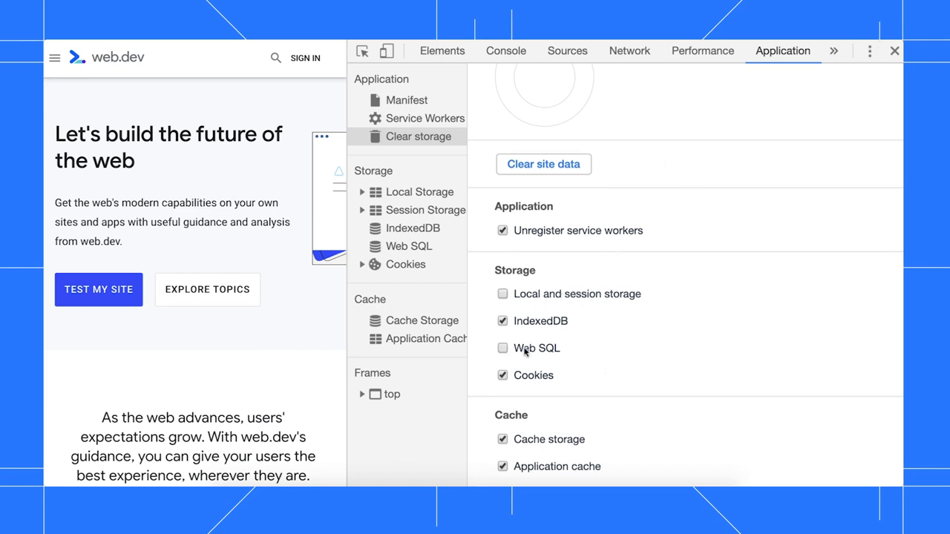
left_click(502, 439)
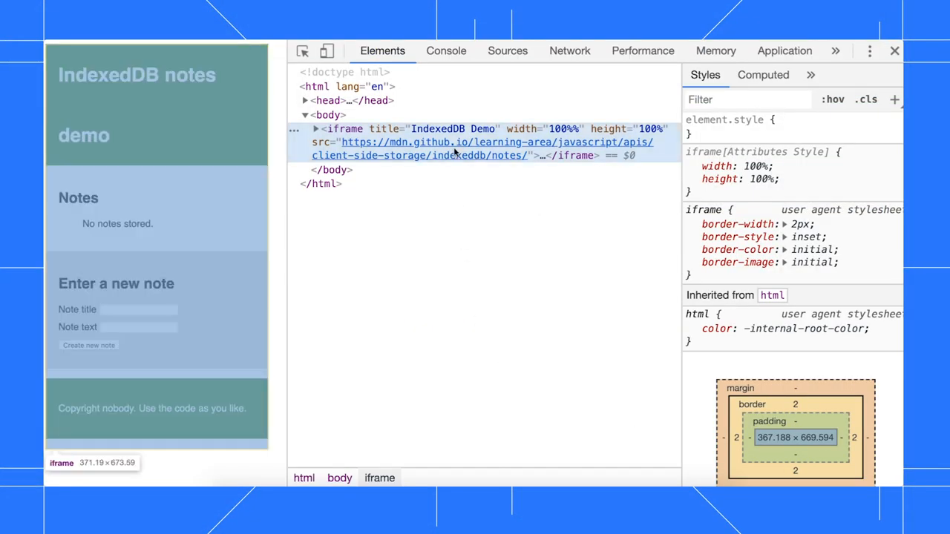
mouse_move(481, 174)
type("to")
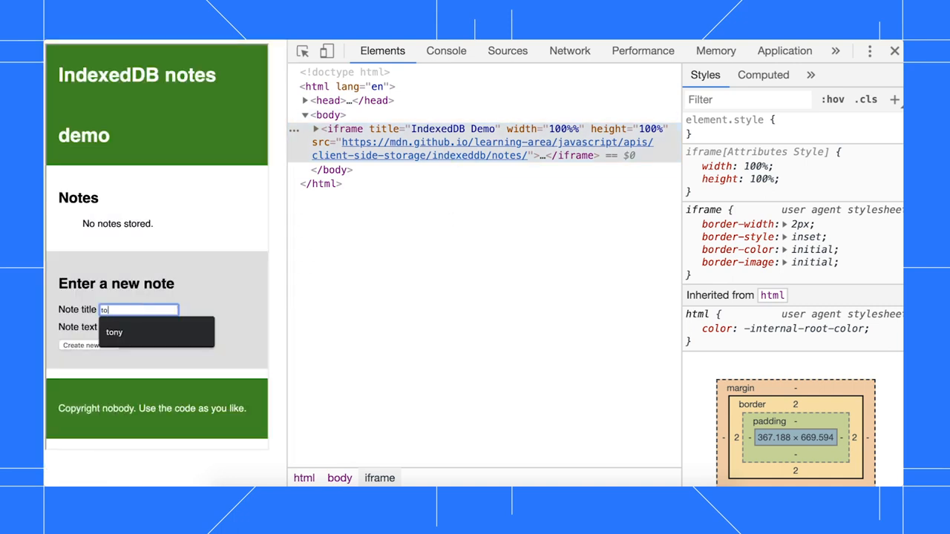
- Save the note 'tony reading good cat' and view the page's IndexedDB storage
type("good c")
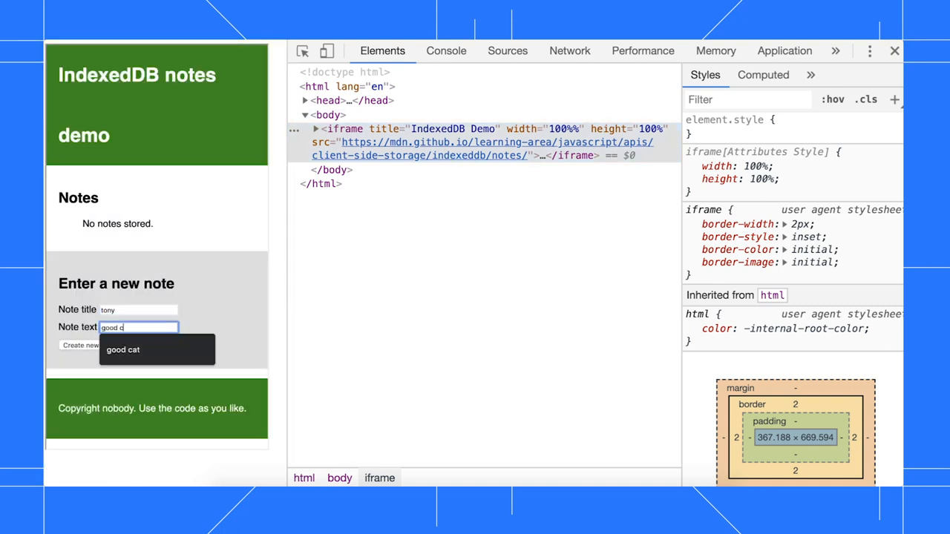
left_click(79, 345)
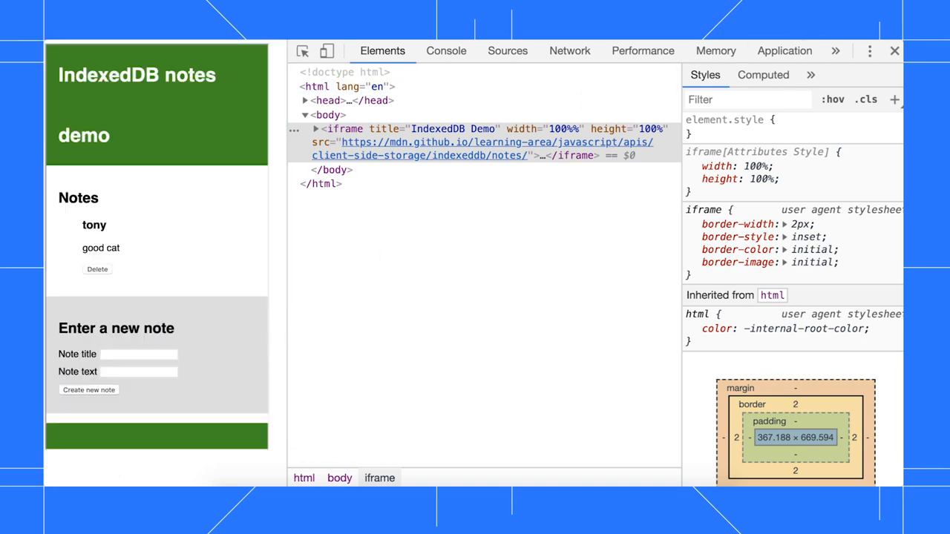
left_click(784, 50)
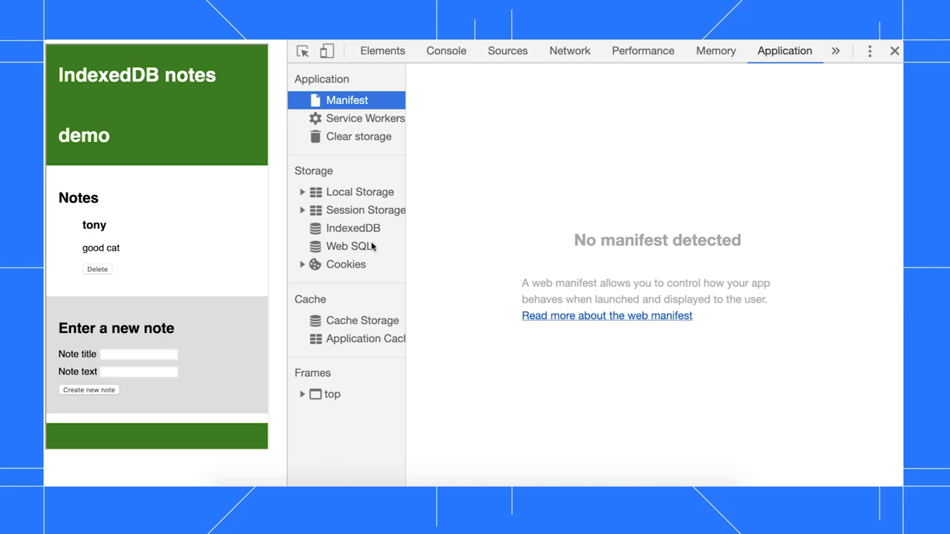
left_click(353, 228)
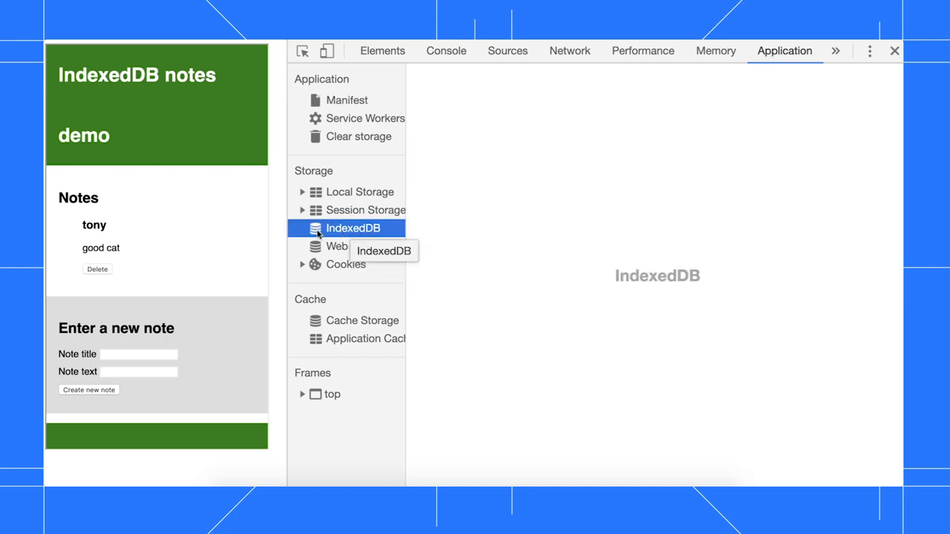
mouse_move(624, 306)
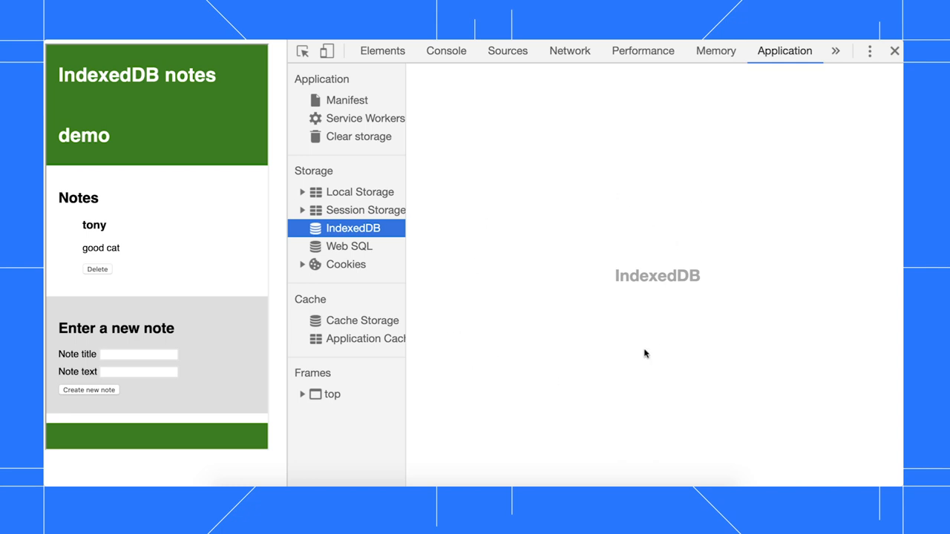
left_click(381, 50)
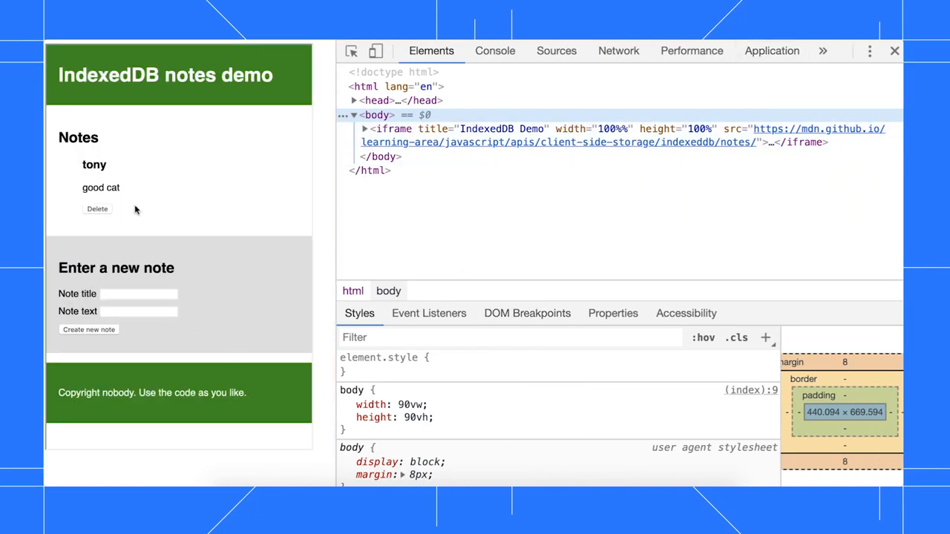
- Expand notes_db > notes_os under IndexedDB to view the stored note entries
left_click(772, 50)
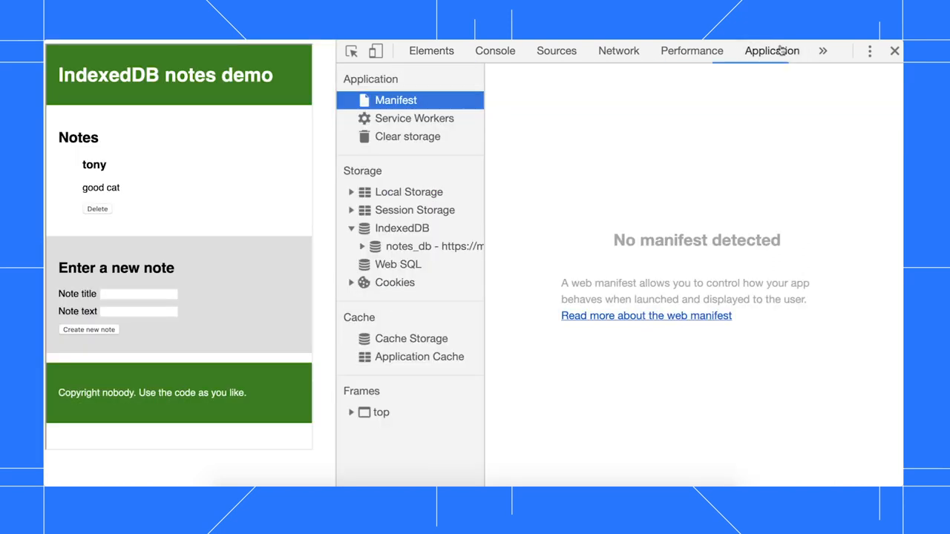
left_click(434, 247)
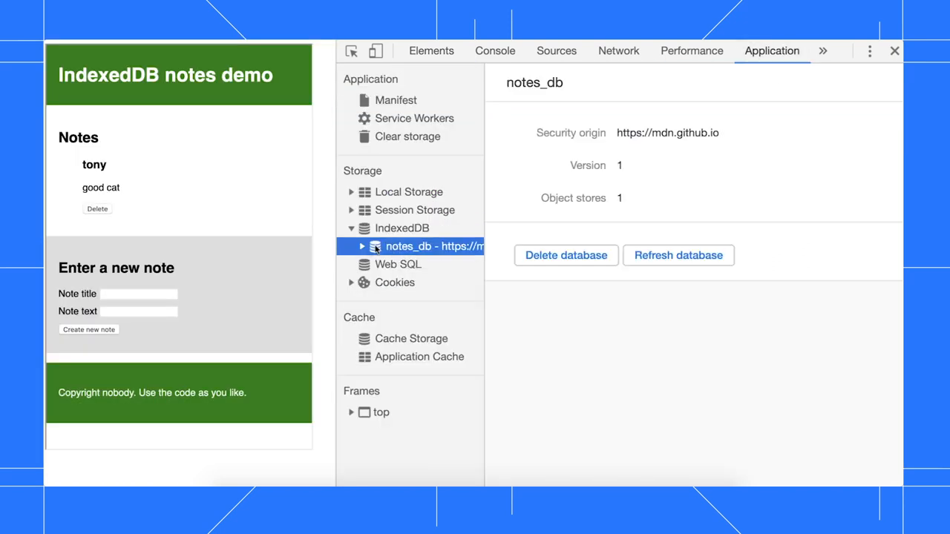
left_click(362, 246)
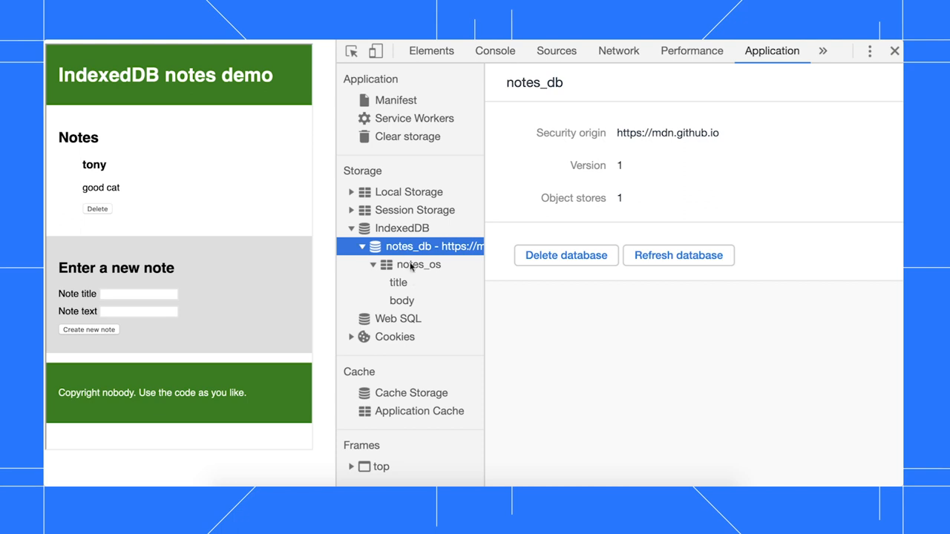
left_click(398, 282)
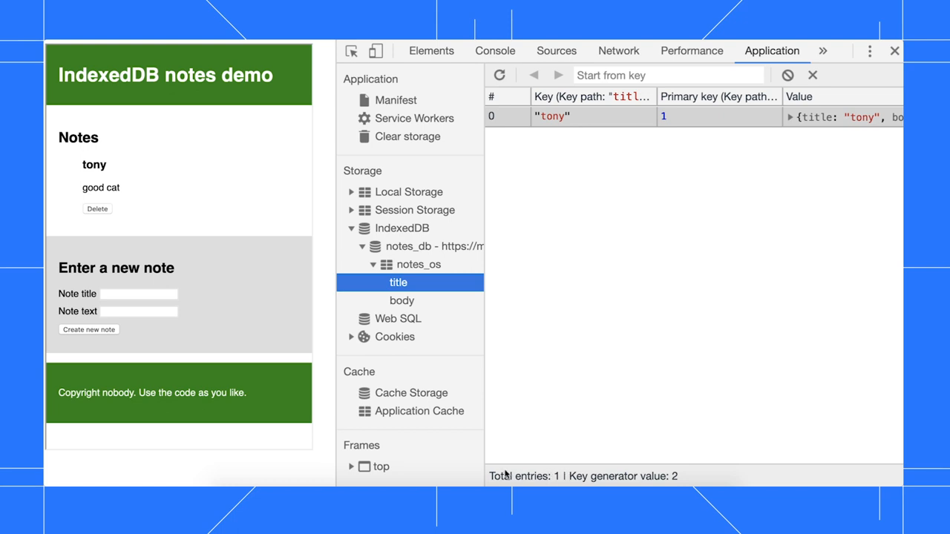
left_click(584, 50)
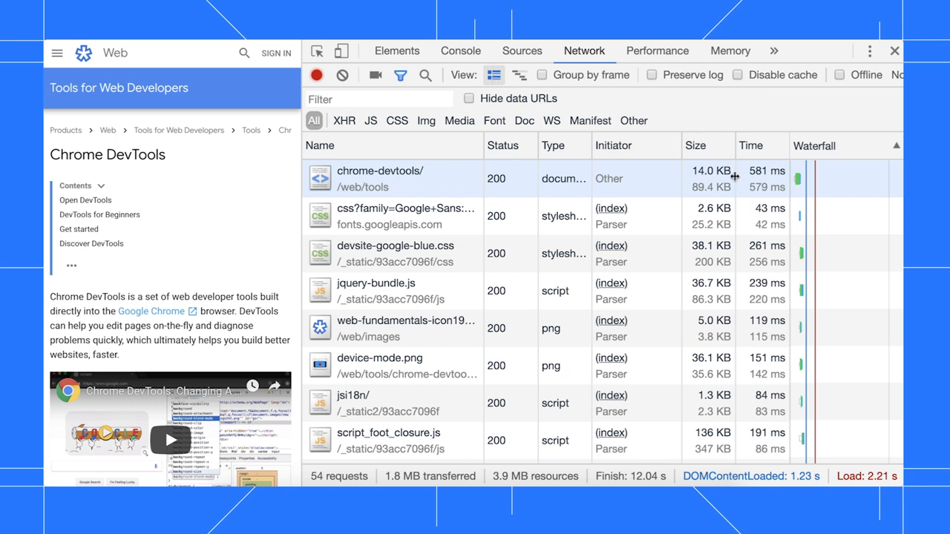
mouse_move(735, 178)
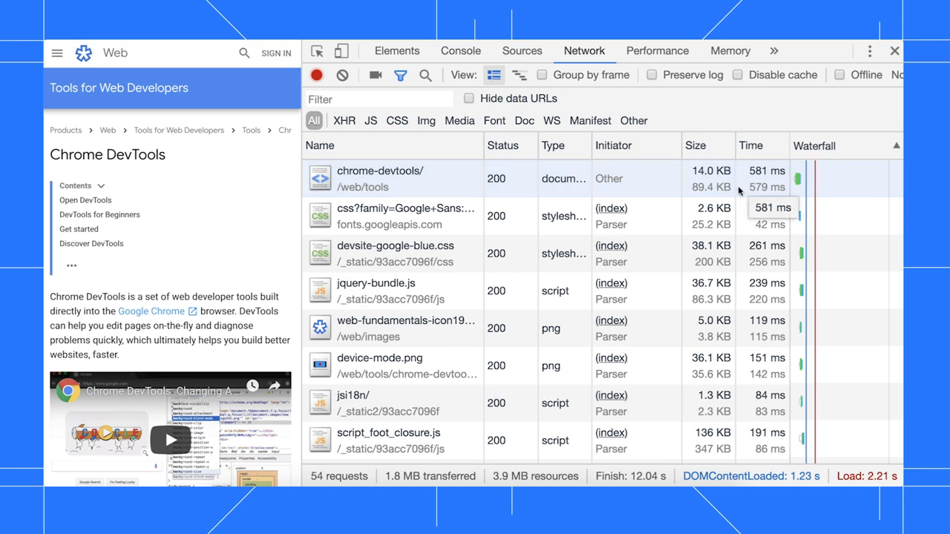
mouse_move(710, 171)
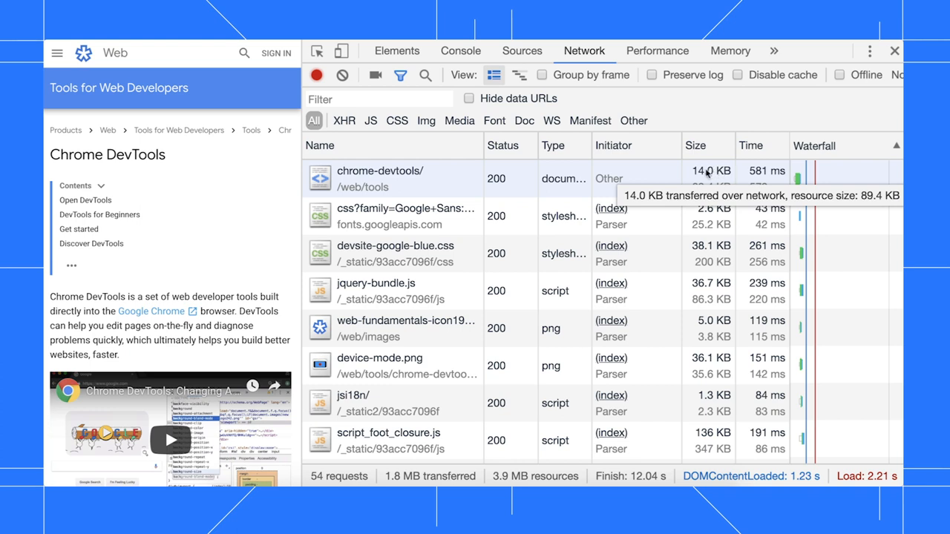
mouse_move(711, 174)
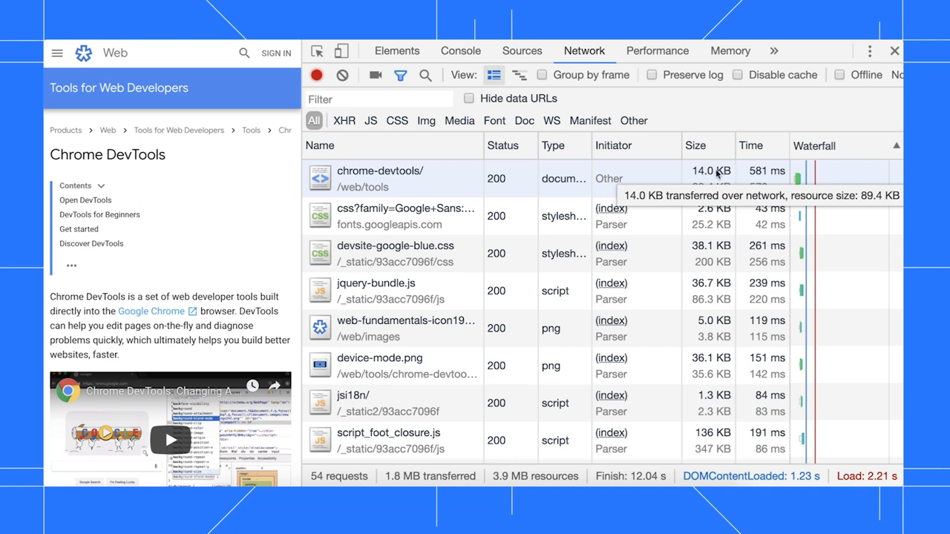
mouse_move(734, 171)
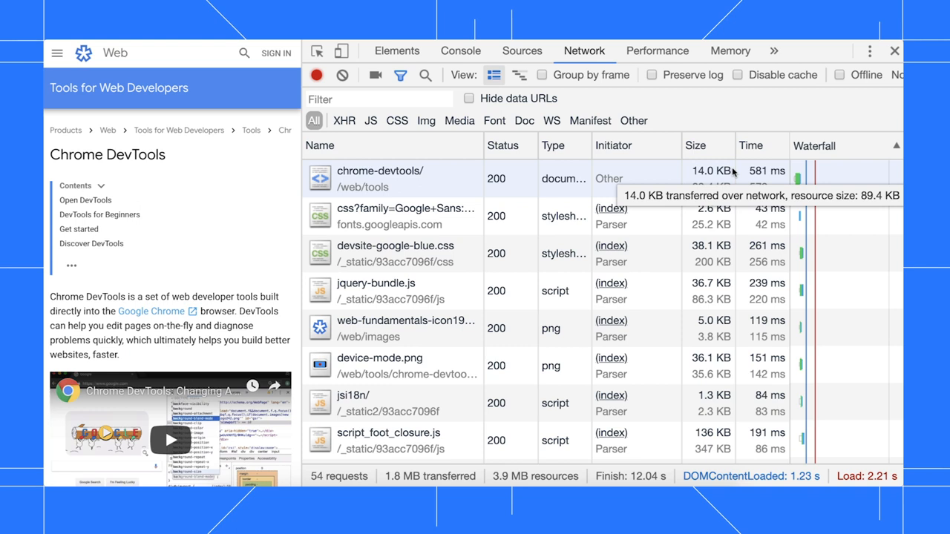
mouse_move(704, 190)
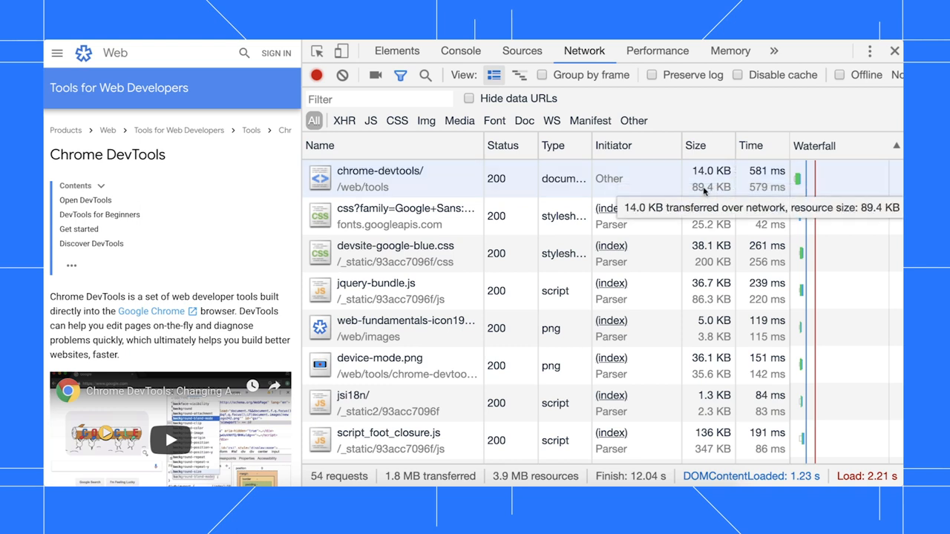
mouse_move(705, 189)
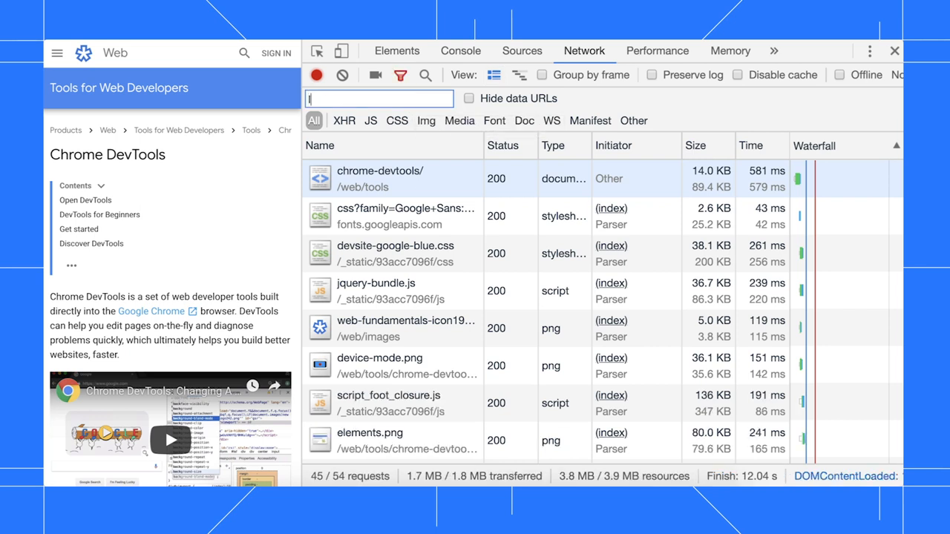
- Filter the network log by 'linkid' to show only linkid.js
type("linkid")
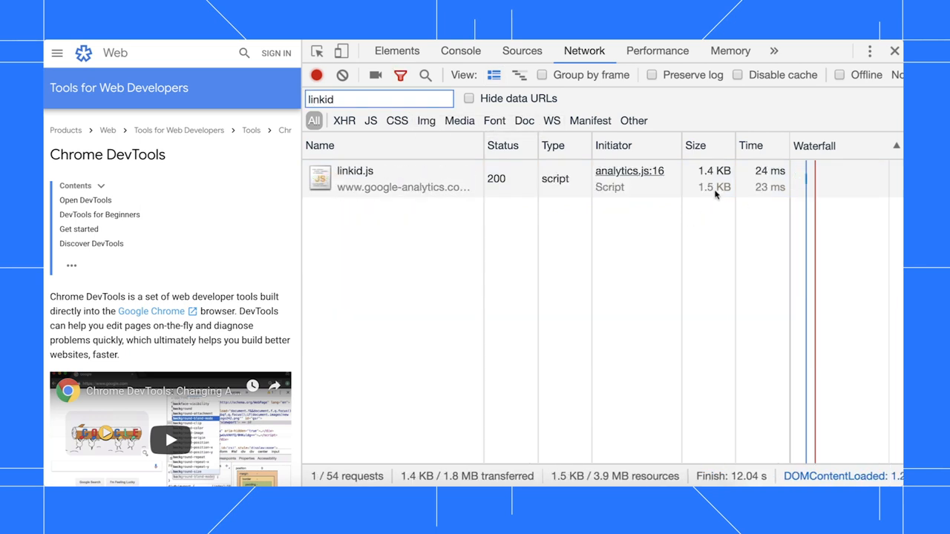
mouse_move(733, 213)
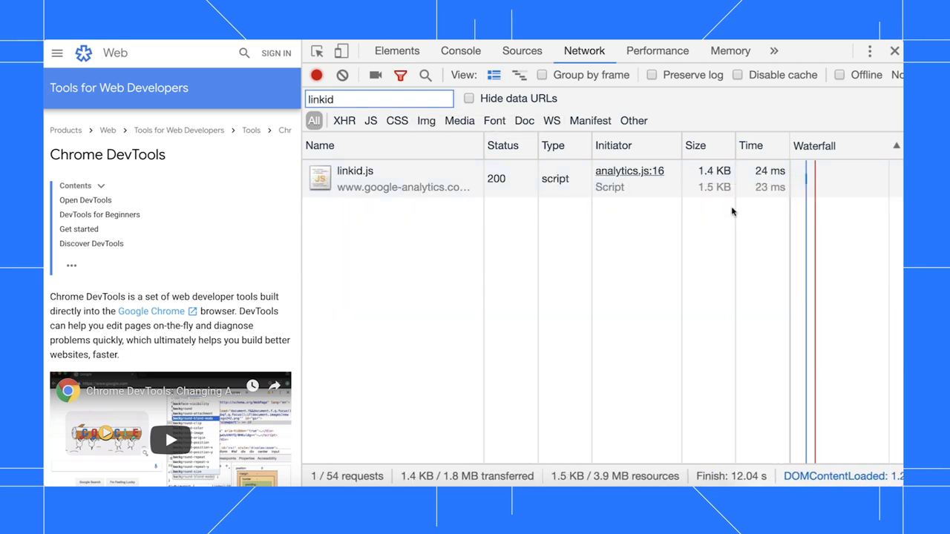
mouse_move(714, 178)
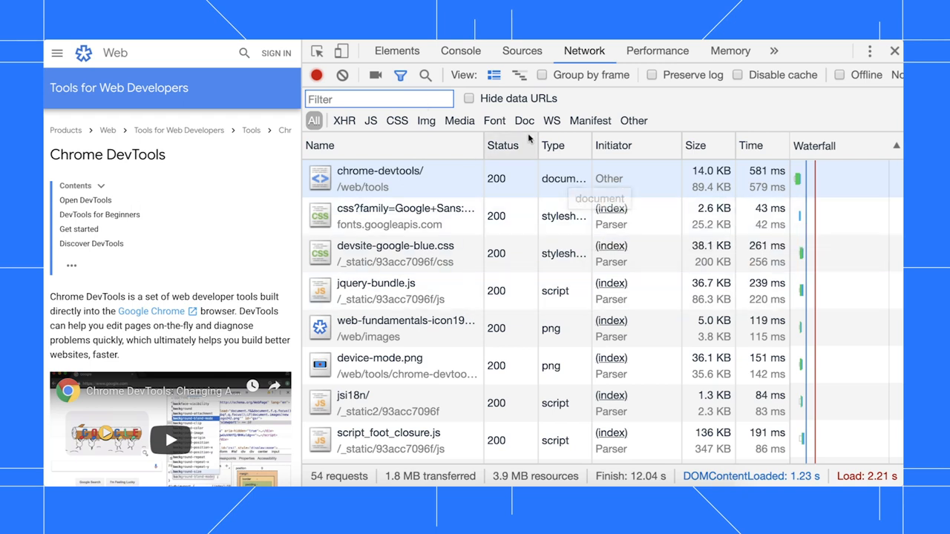
mouse_move(493, 74)
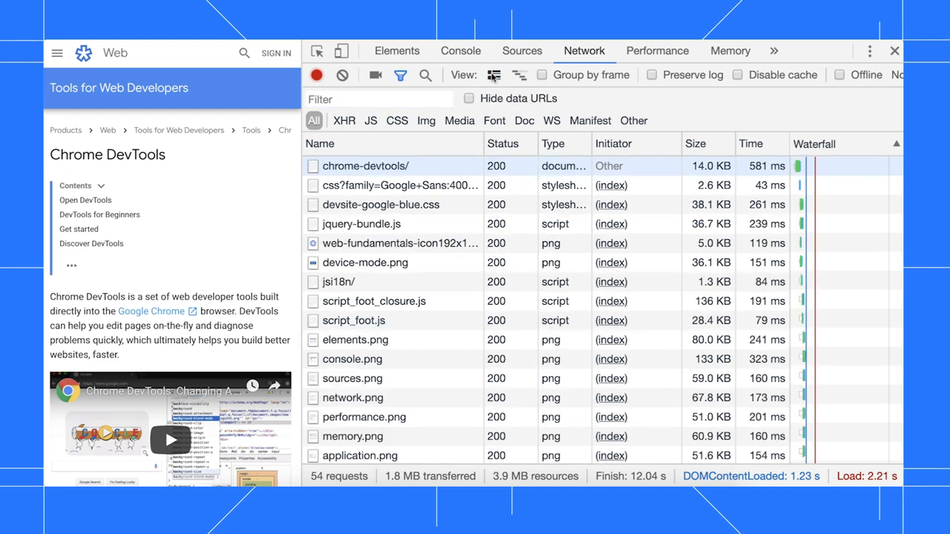
mouse_move(711, 166)
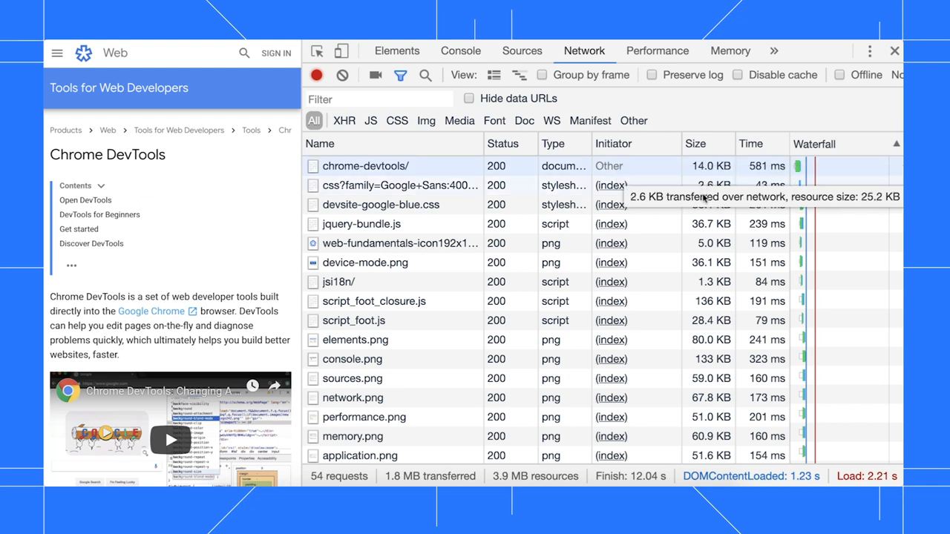
mouse_move(705, 235)
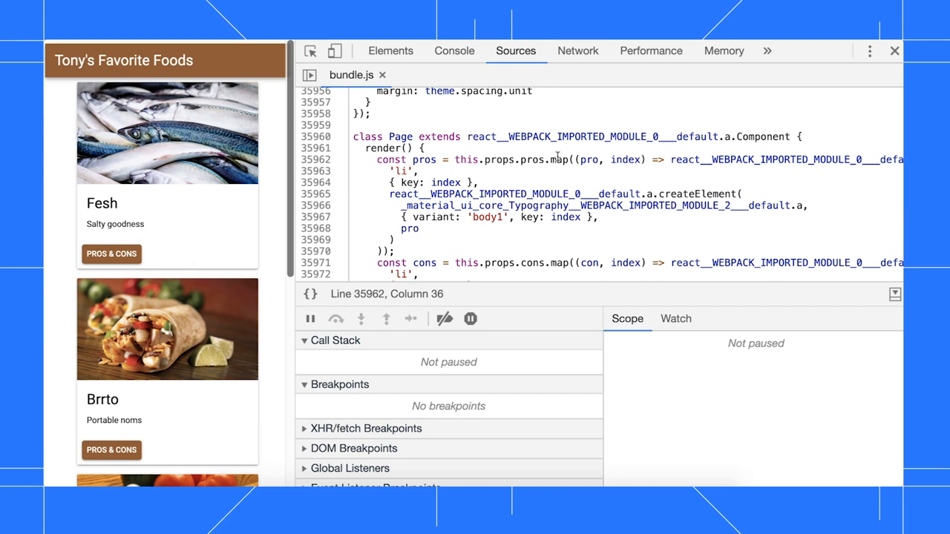
- Set a breakpoint on bundle.js line 35962 from the line-number gutter
left_click(316, 159)
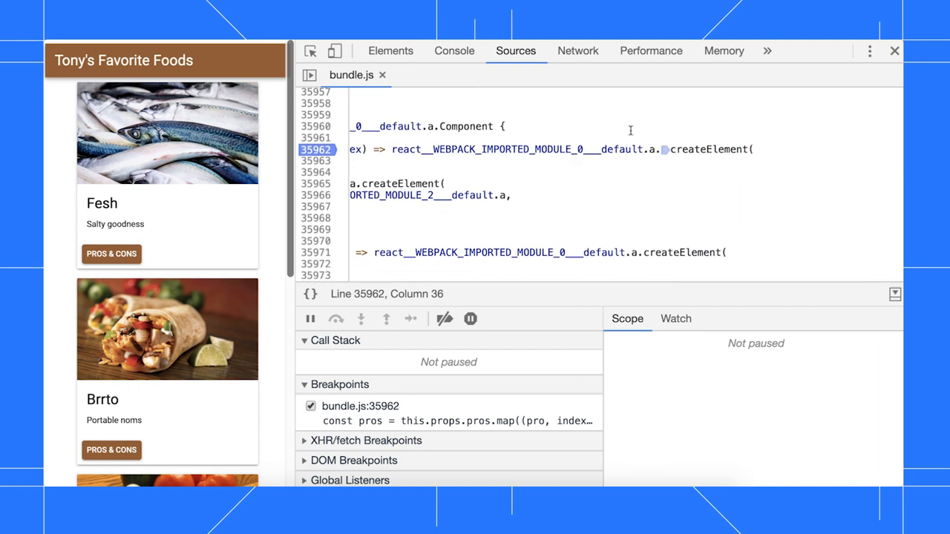
mouse_move(662, 152)
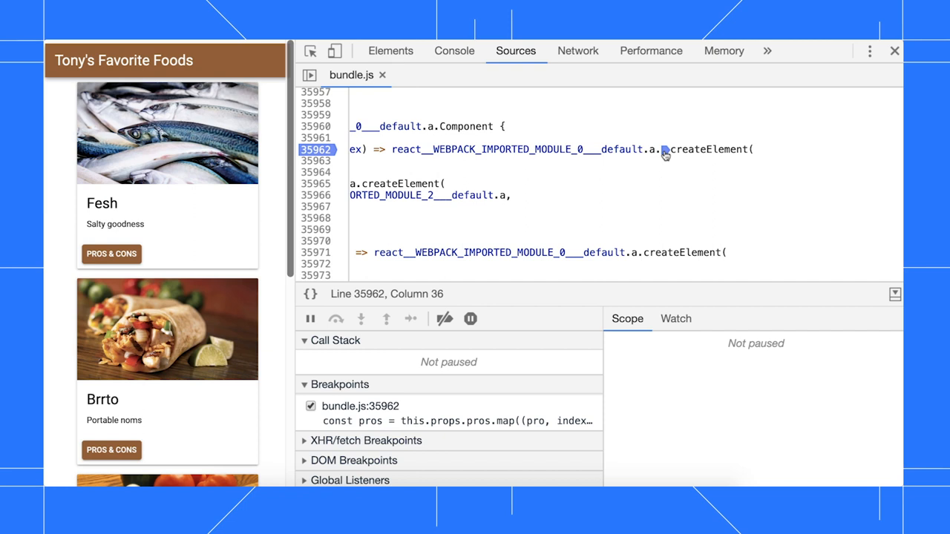
mouse_move(659, 163)
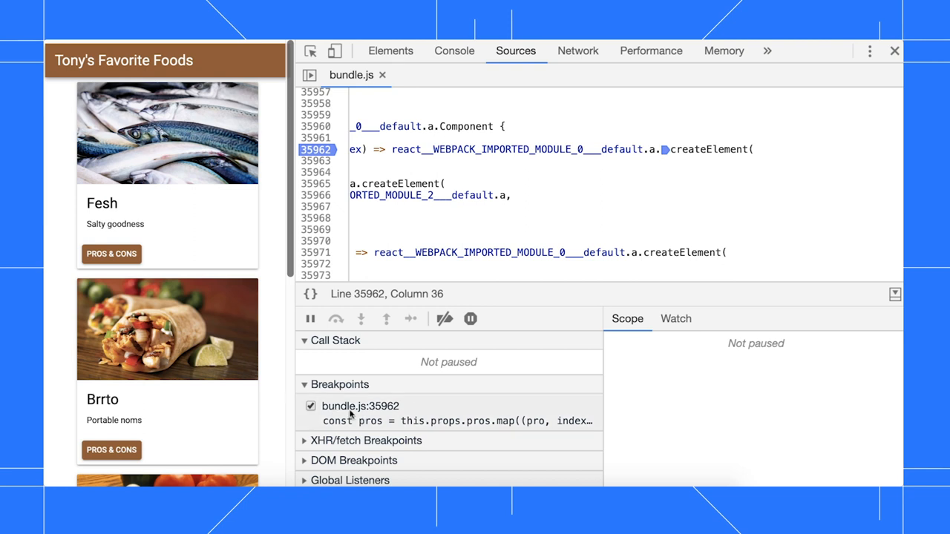
mouse_move(429, 412)
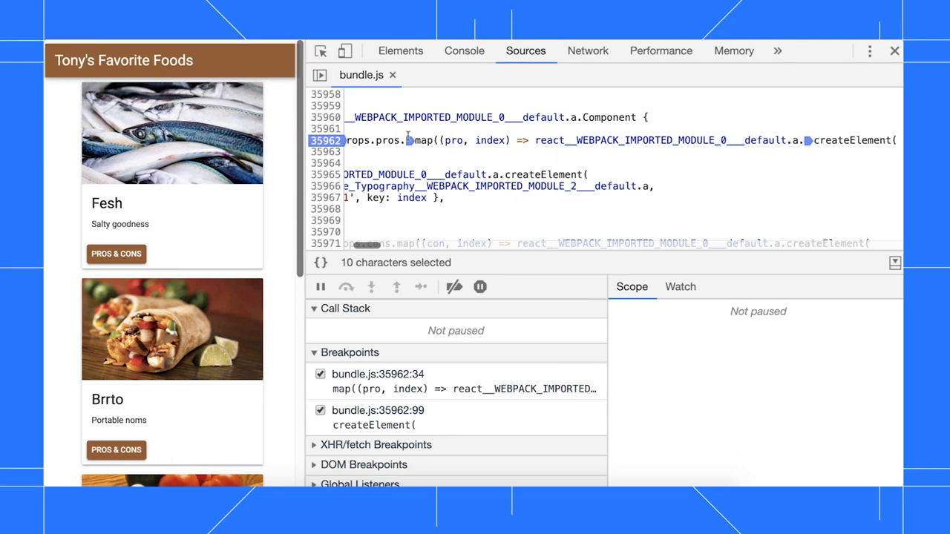
mouse_move(420, 389)
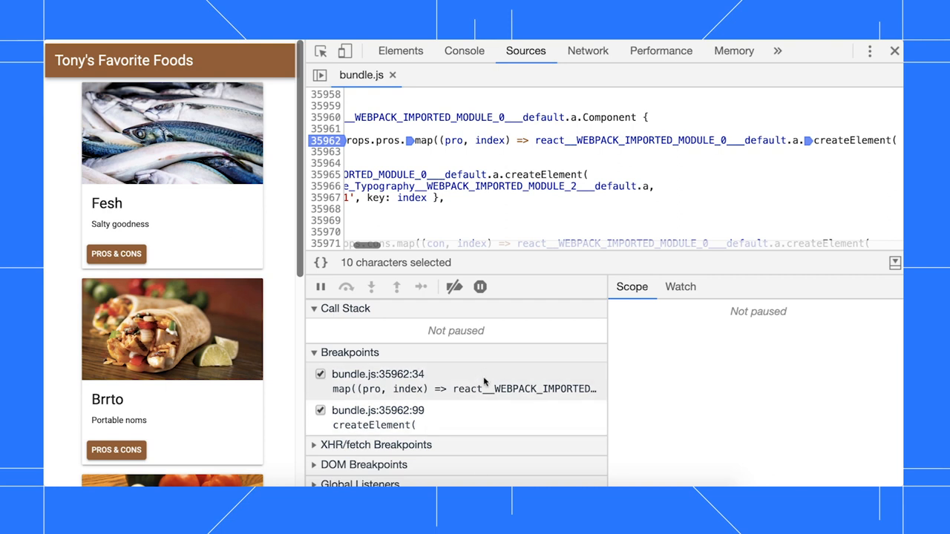
- Right-click on the page to work with line 35962's inline breakpoints
right_click(485, 381)
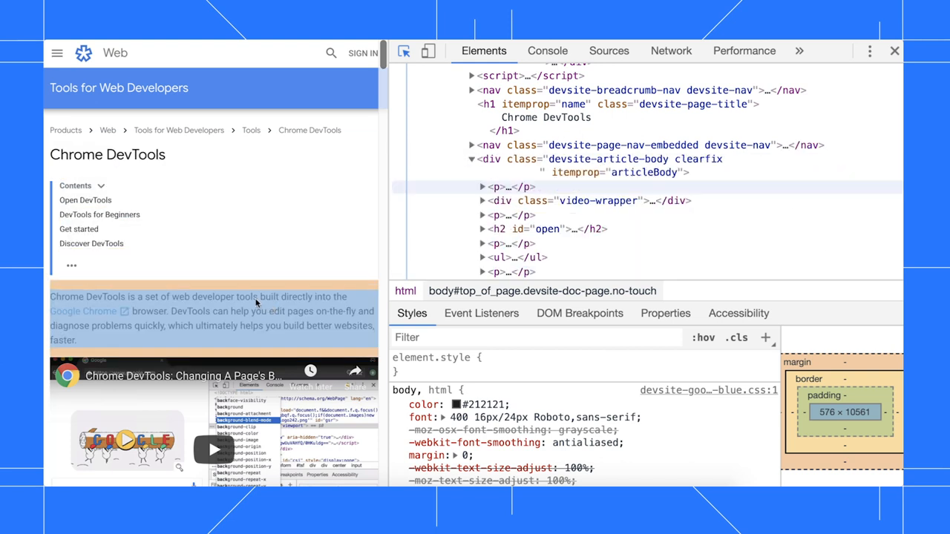
mouse_move(165, 314)
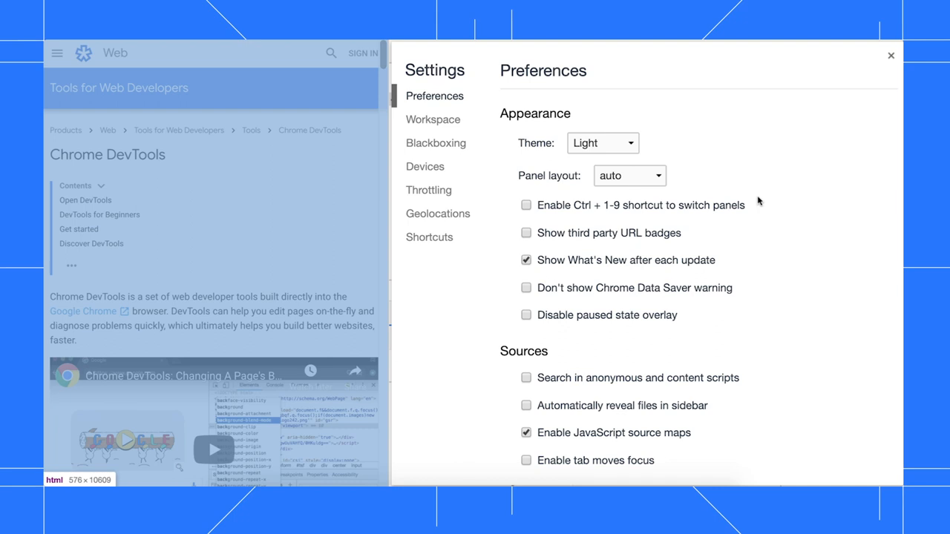
- Scroll the Preferences and uncheck 'Show detailed inspect tooltip'
scroll("down", 3)
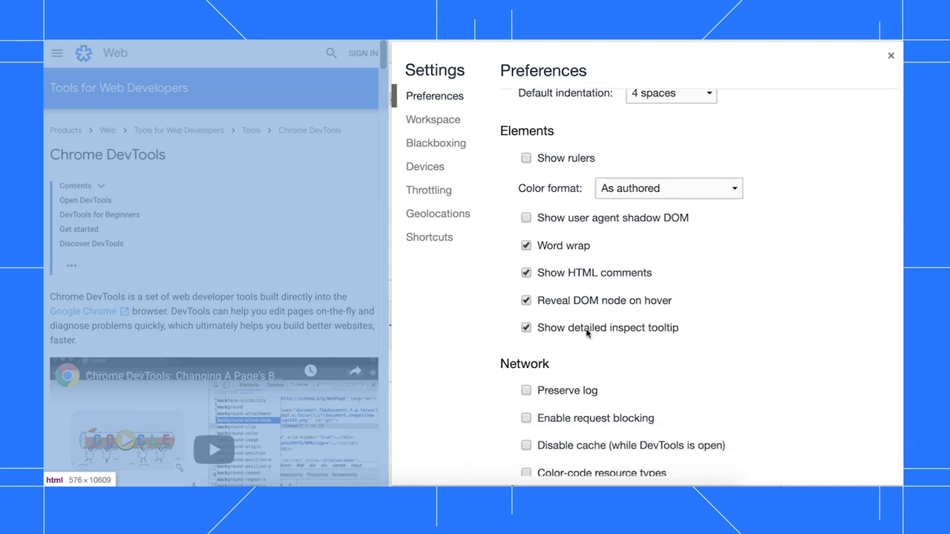
left_click(525, 327)
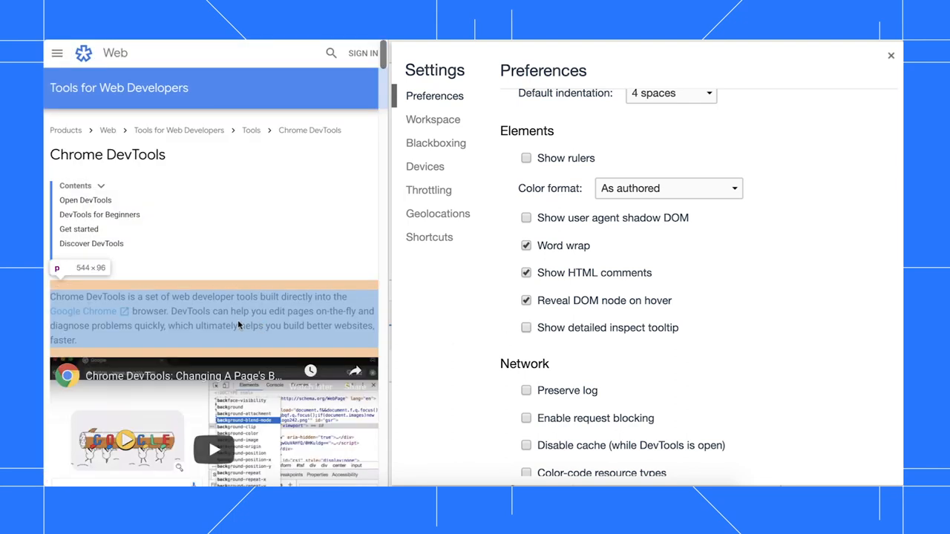
mouse_move(108, 155)
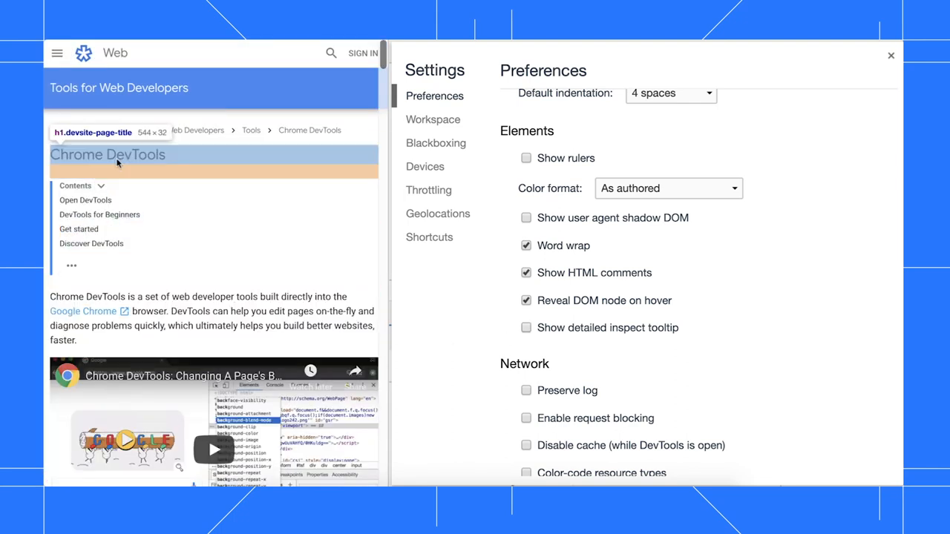
mouse_move(178, 130)
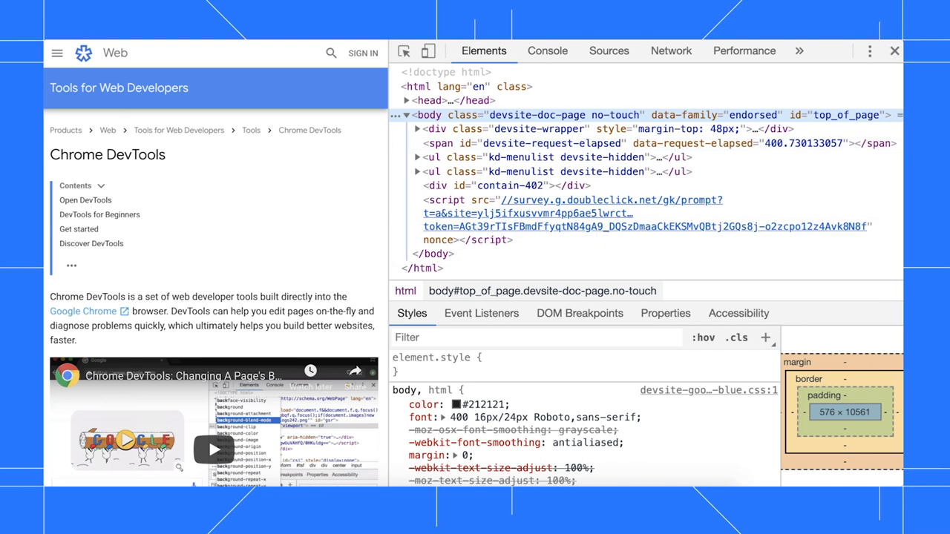
mouse_move(608, 200)
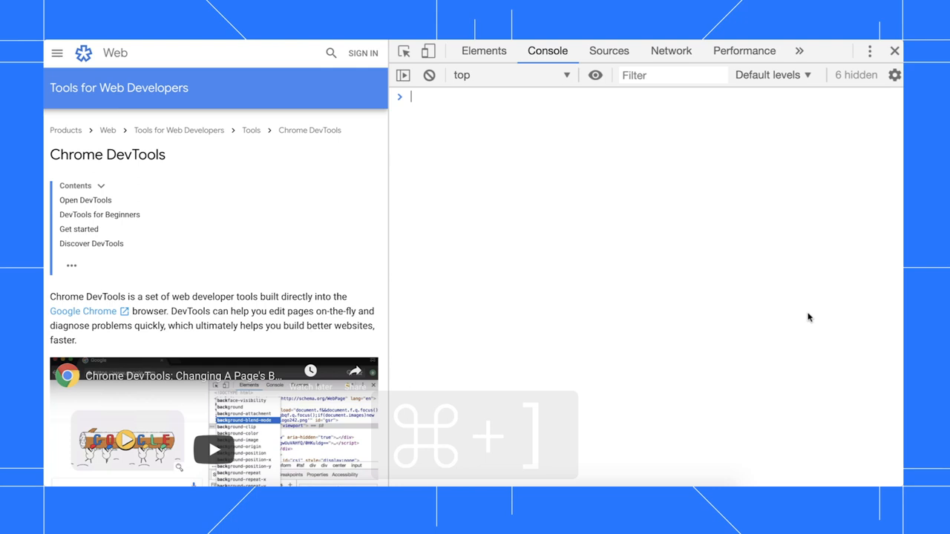
- Type '?!?!?!?!?!?' at the start of line 1 of jquery-bundle.js in Sources
left_click(608, 50)
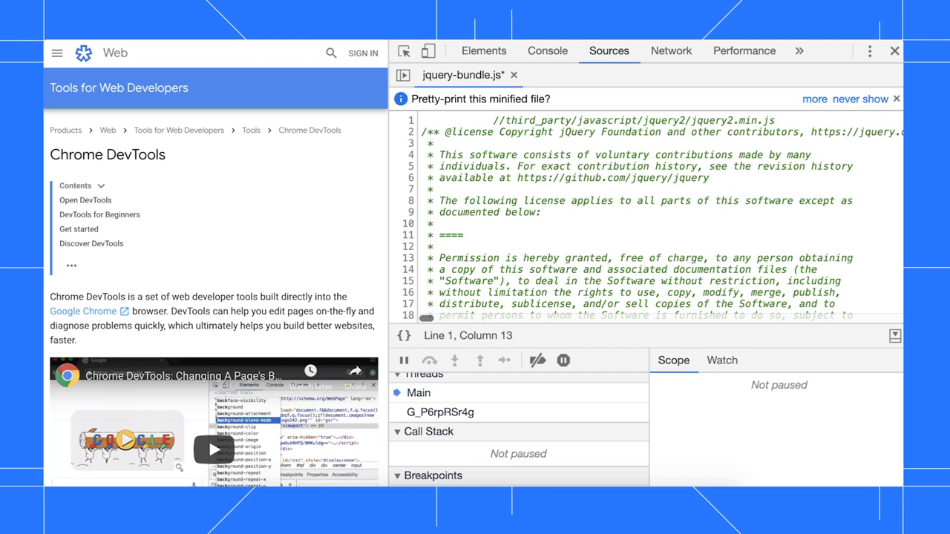
type("?!?!?!?!?!?")
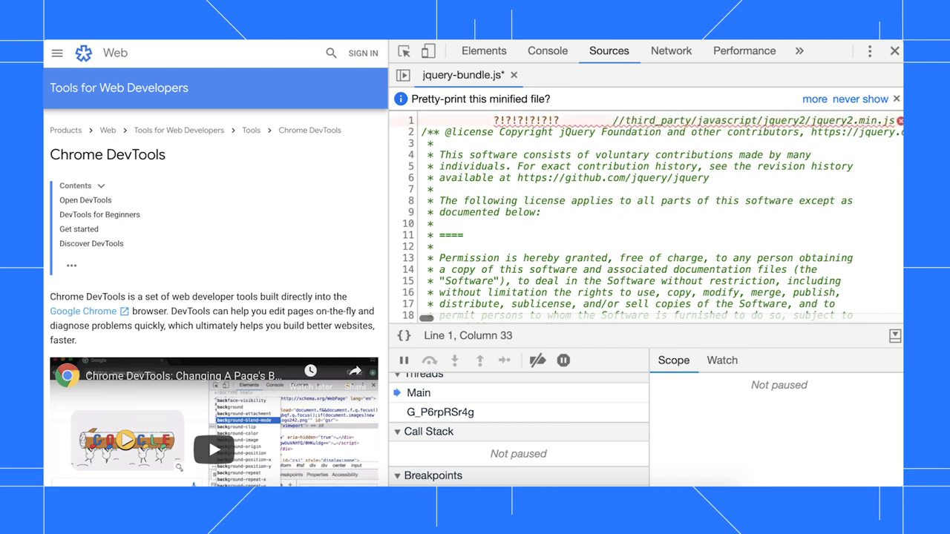
- Check 'Enable tab moves focus' under Sources in Settings, then close Settings
left_click(869, 50)
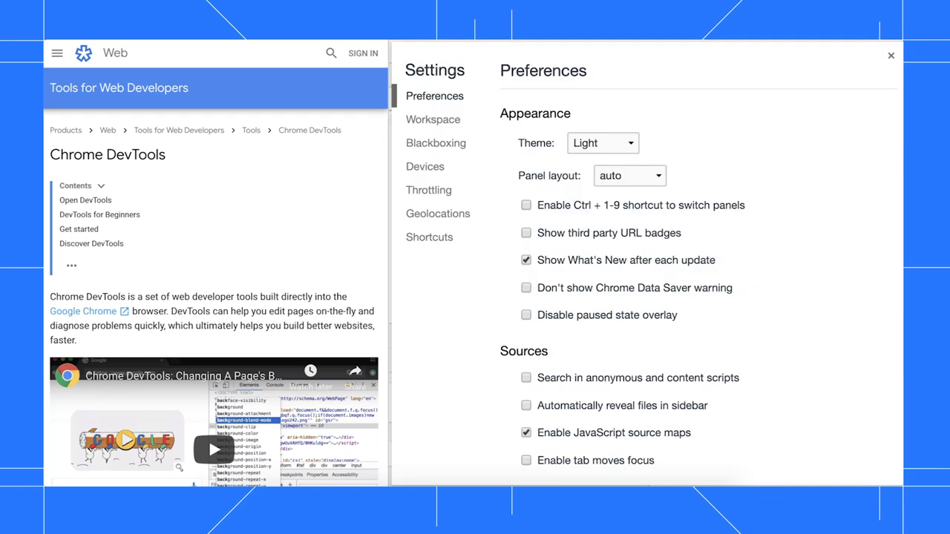
mouse_move(479, 110)
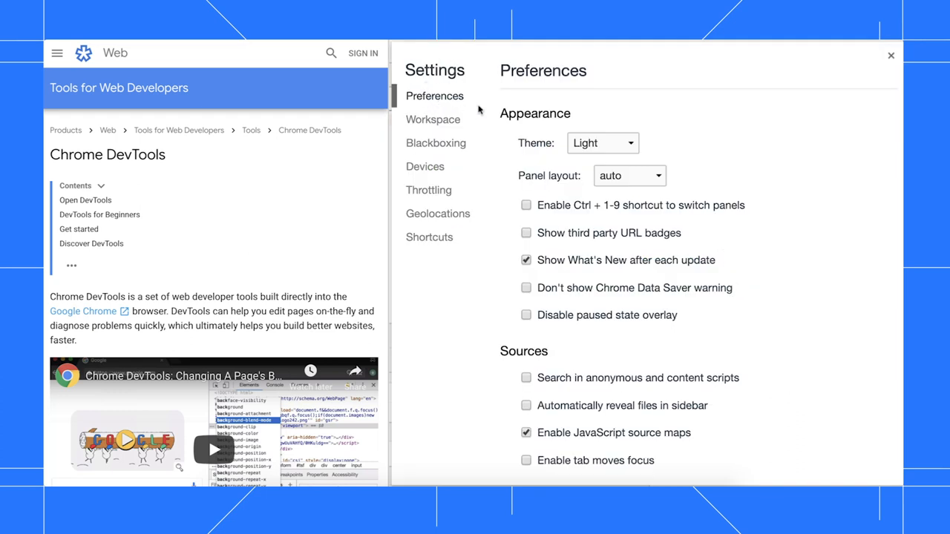
scroll("down", 3)
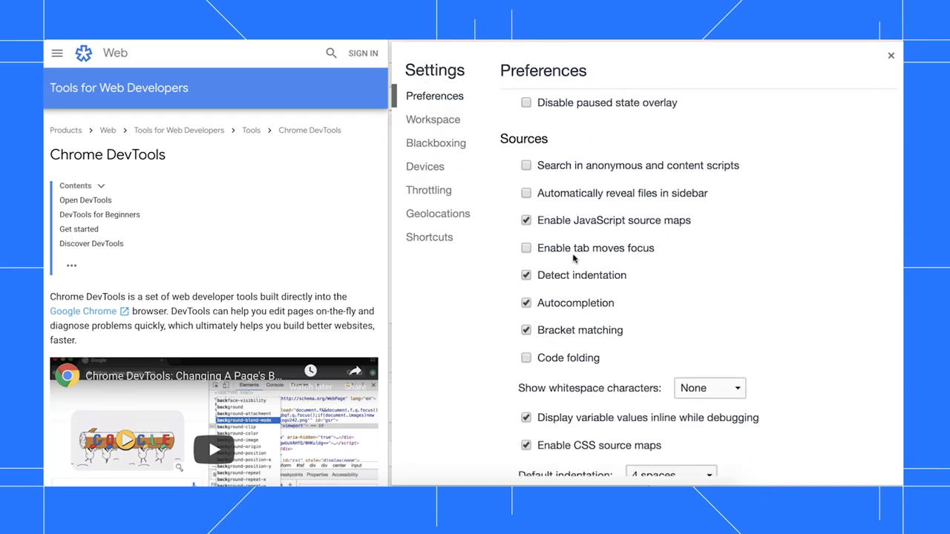
mouse_move(620, 258)
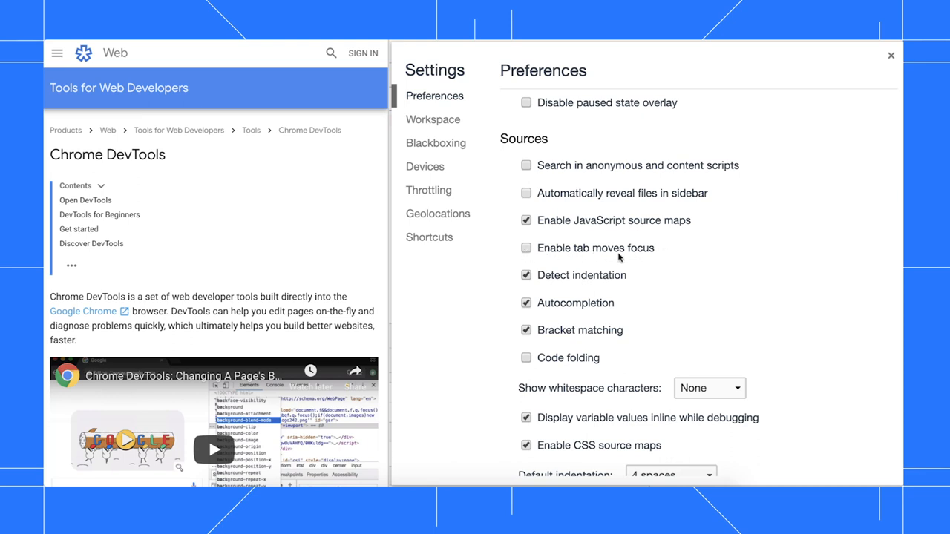
left_click(526, 248)
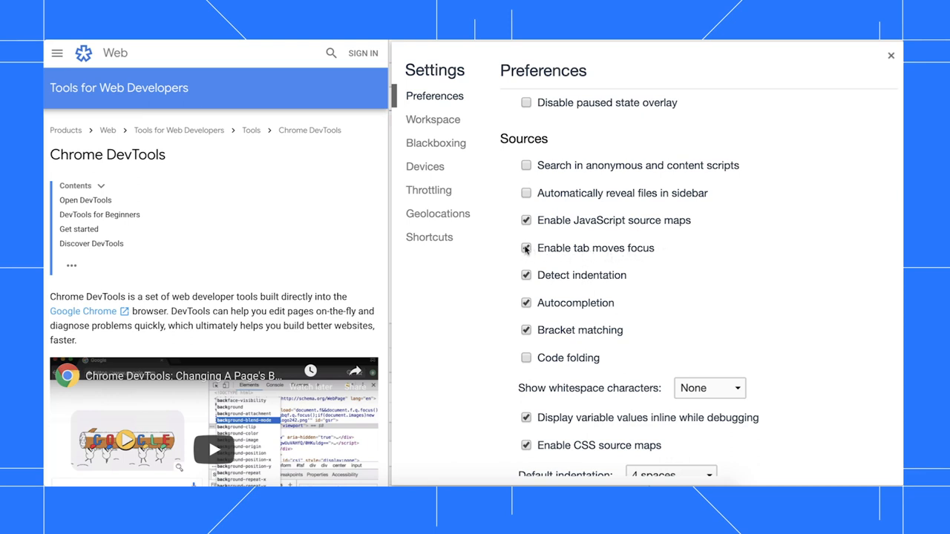
left_click(892, 55)
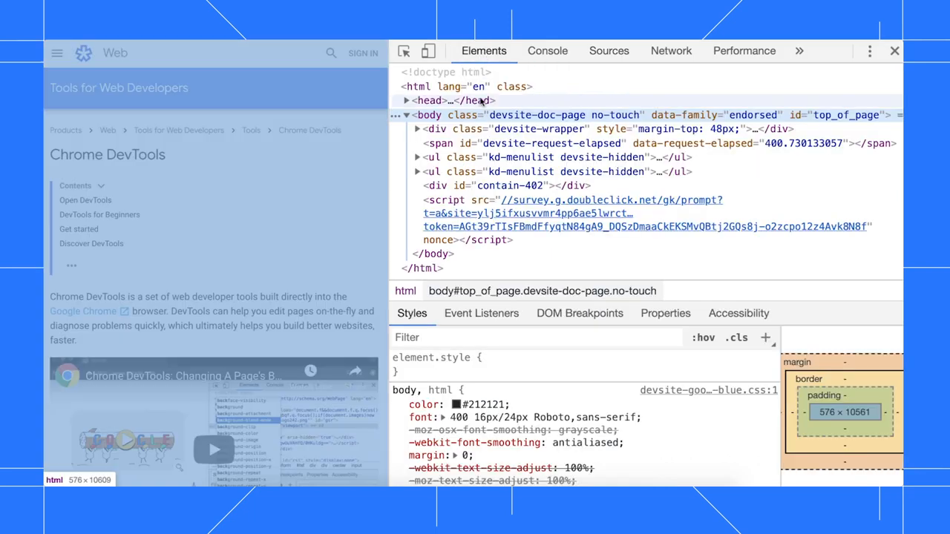
- Move focus through DevTools, ending on the scrolled assistive technology guide page
left_click(609, 51)
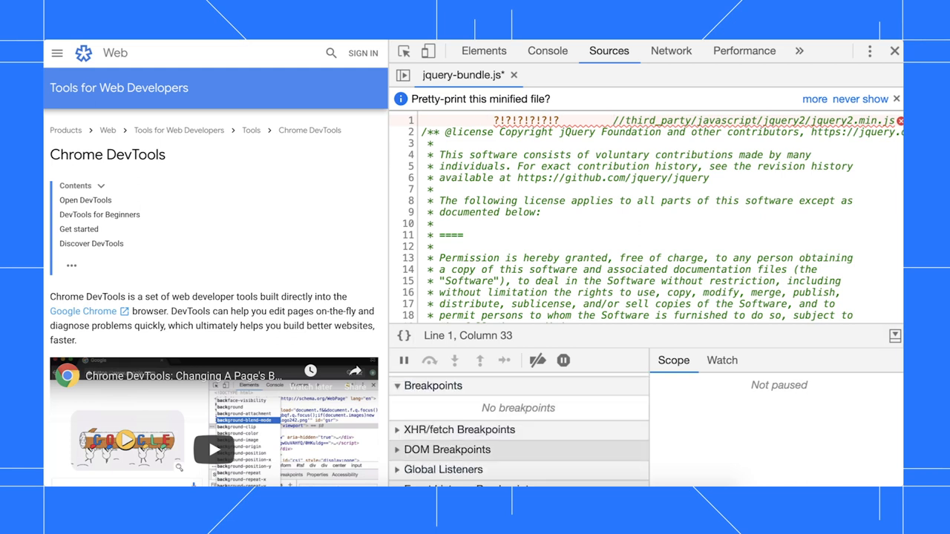
scroll("down", 3)
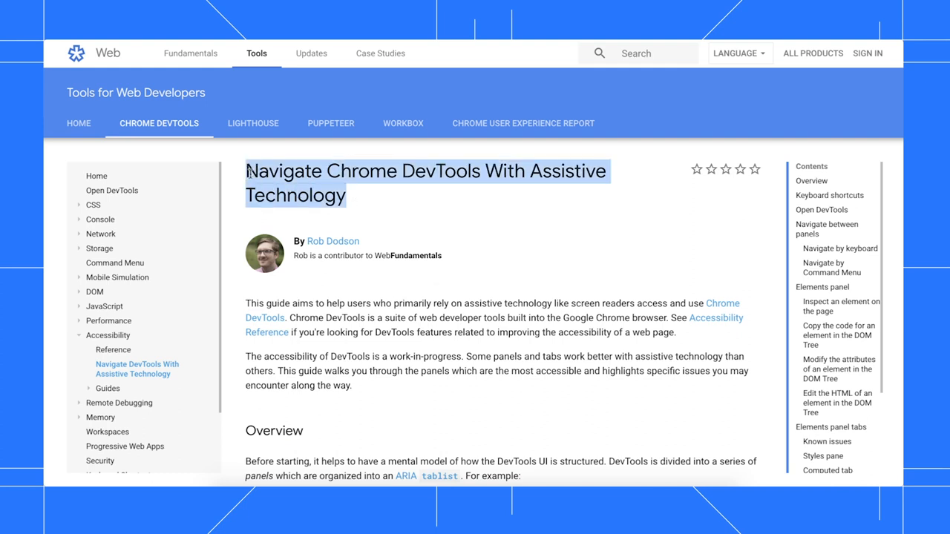
mouse_move(457, 347)
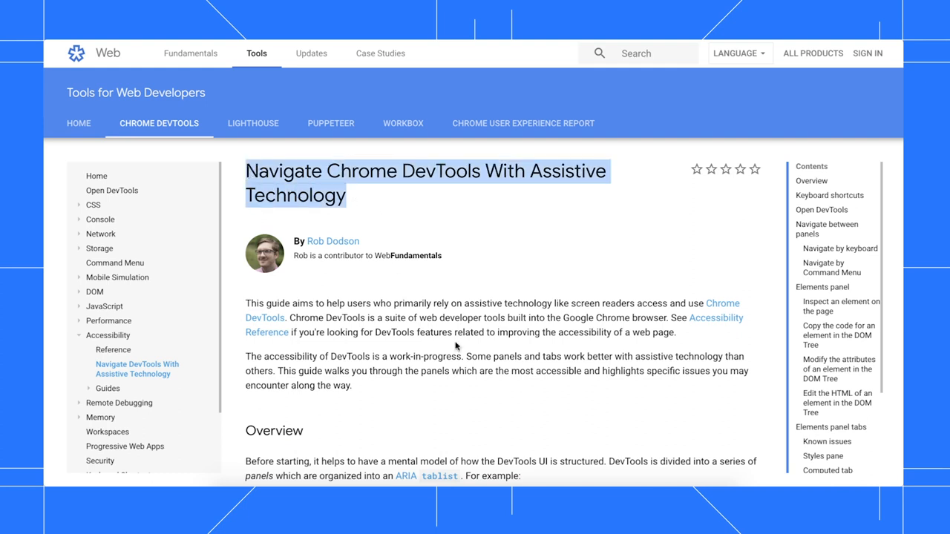
- Open DevTools docked right of the assistive technology guide, showing an empty Console
key("ctrl+shift+p")
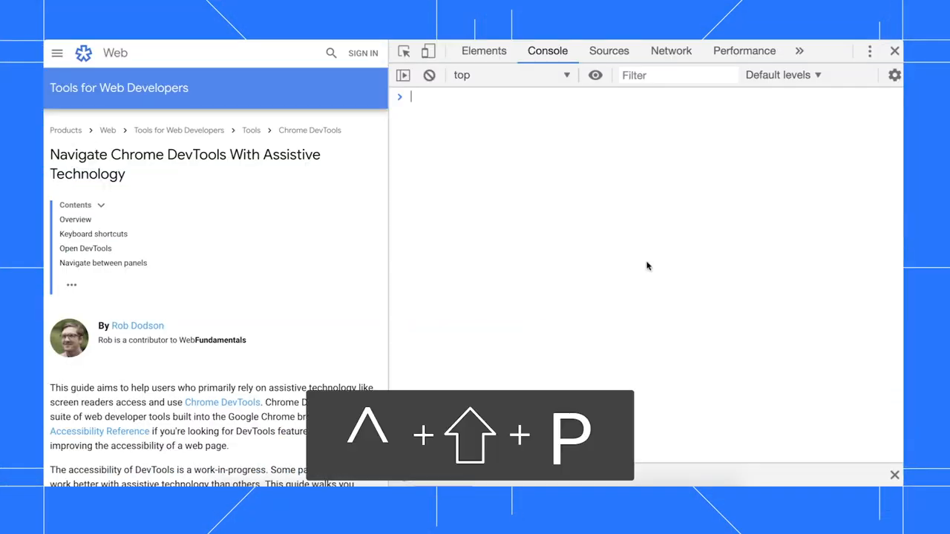
- Run 'Switch to dark theme' from the command menu, then show Dark in Settings' Theme dropdown
key("cmd+shift+p")
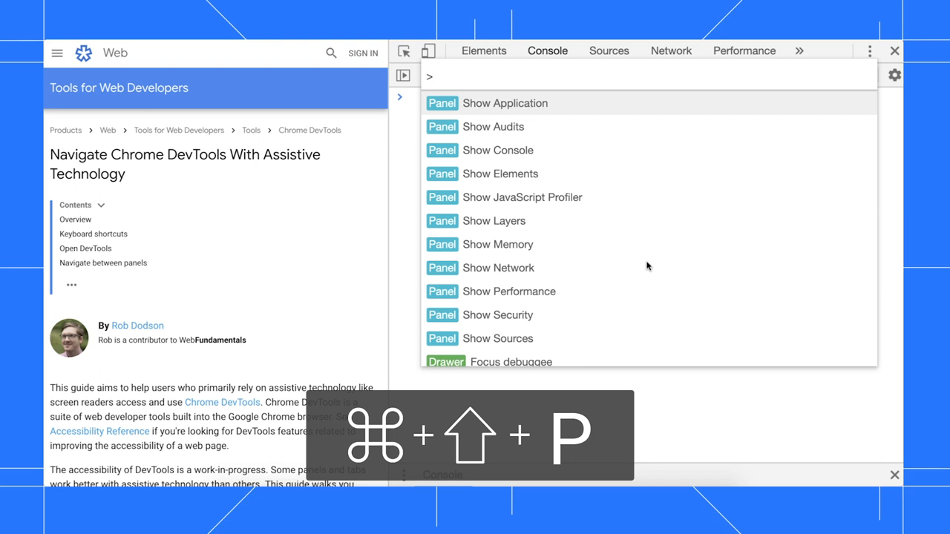
type("da")
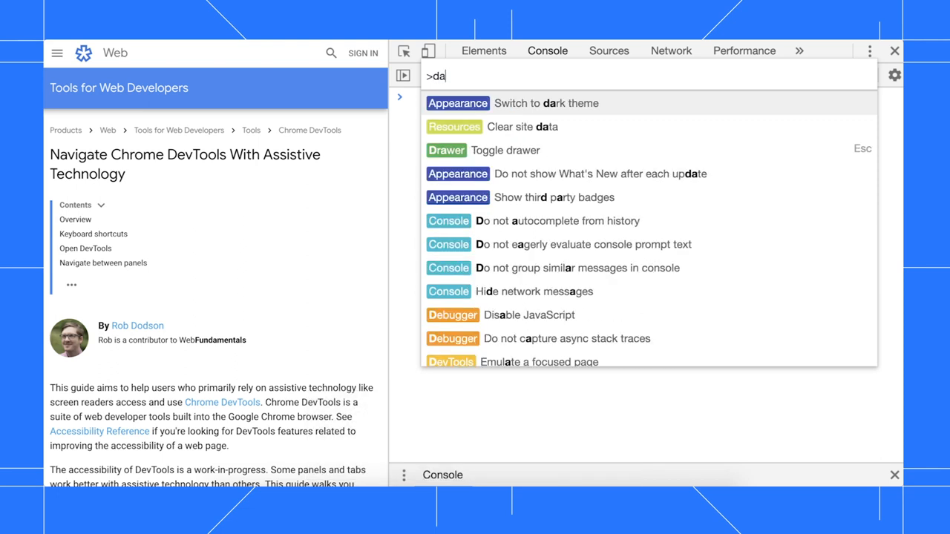
key("Escape")
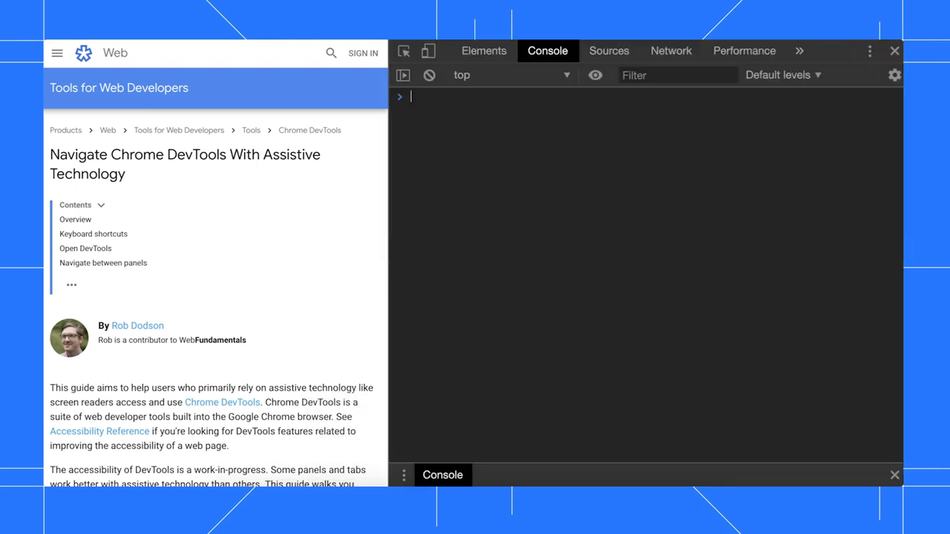
type("WOWOWOWOW")
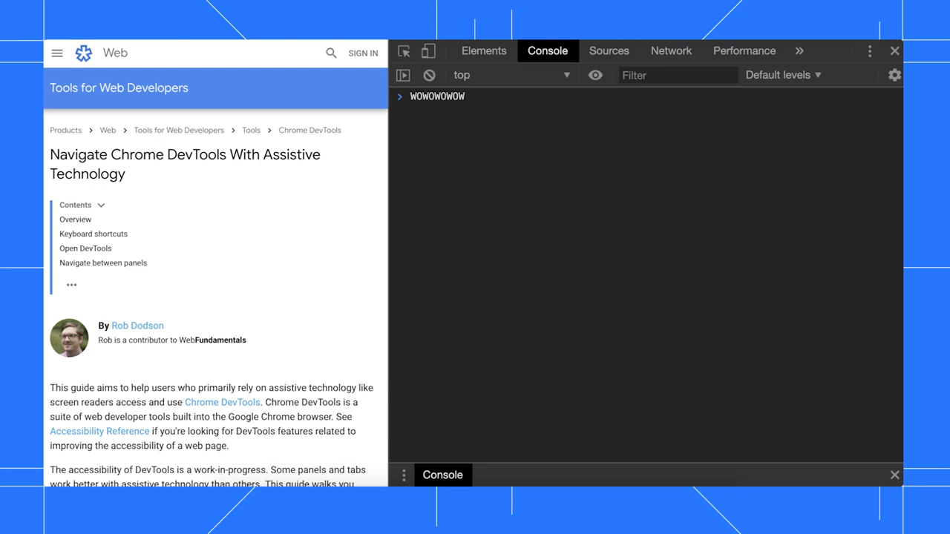
left_click(894, 74)
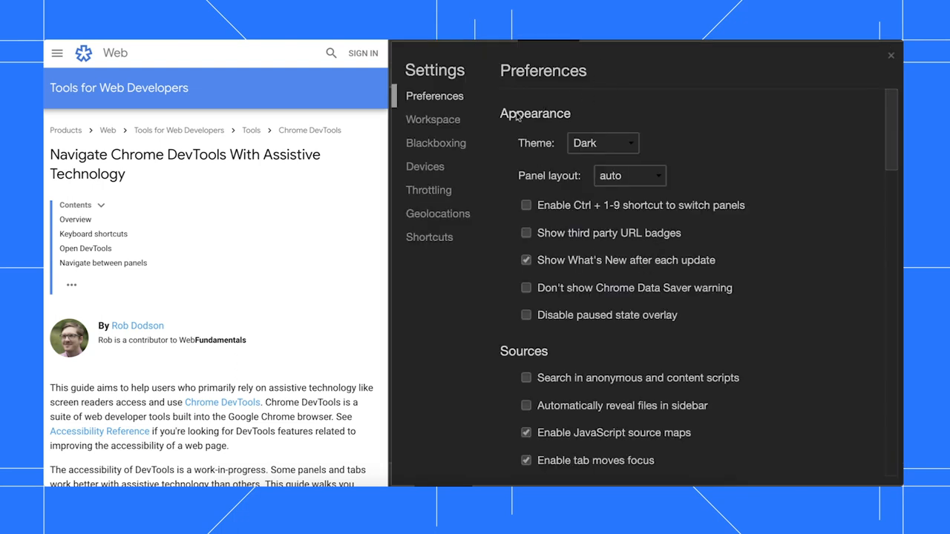
left_click(601, 143)
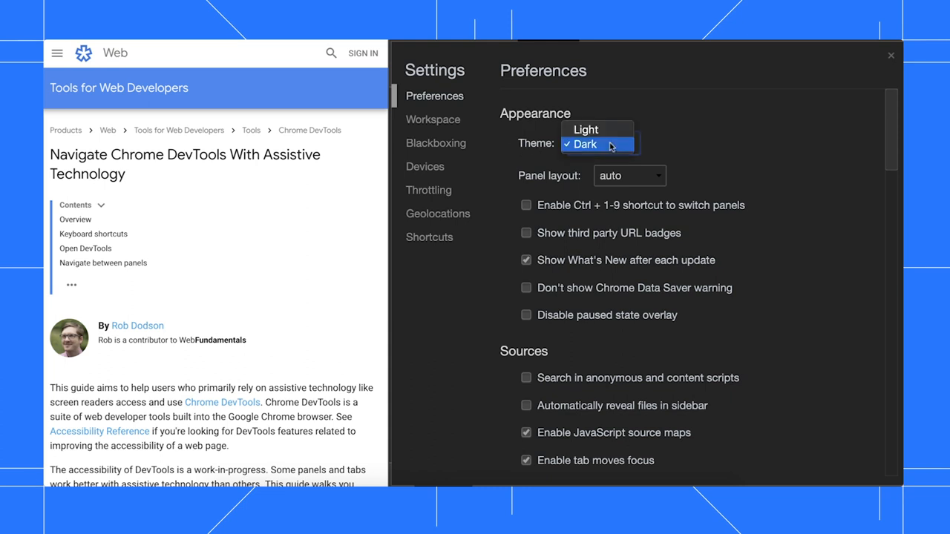